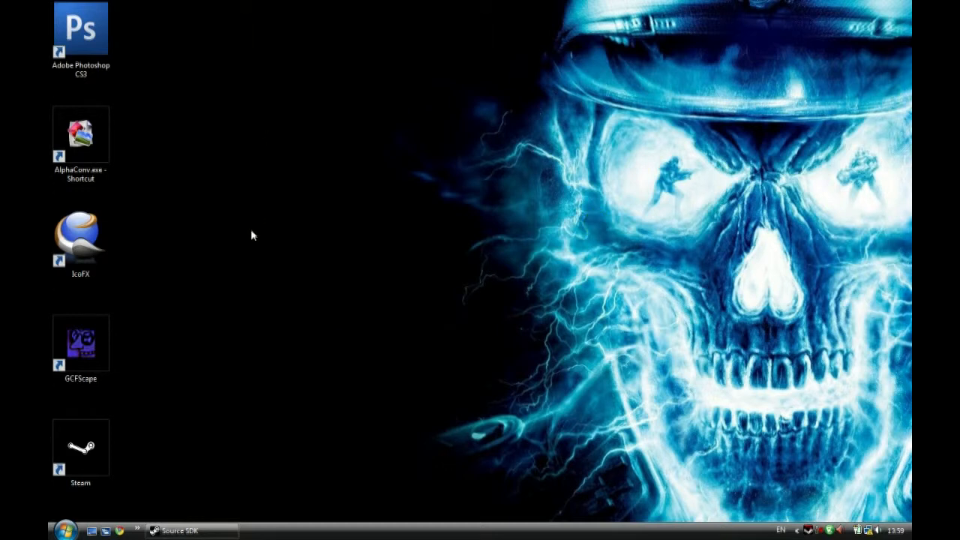
mouse_move(243, 321)
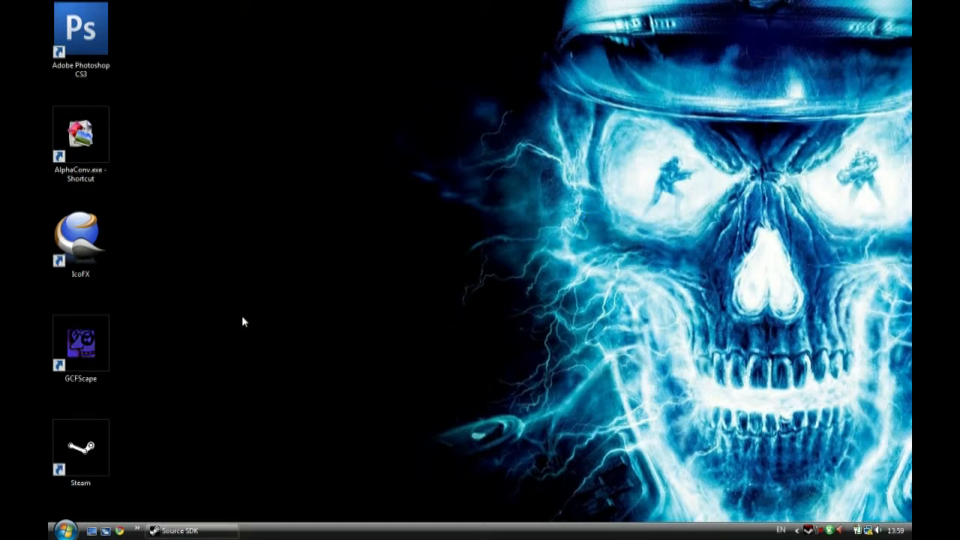
mouse_move(172, 160)
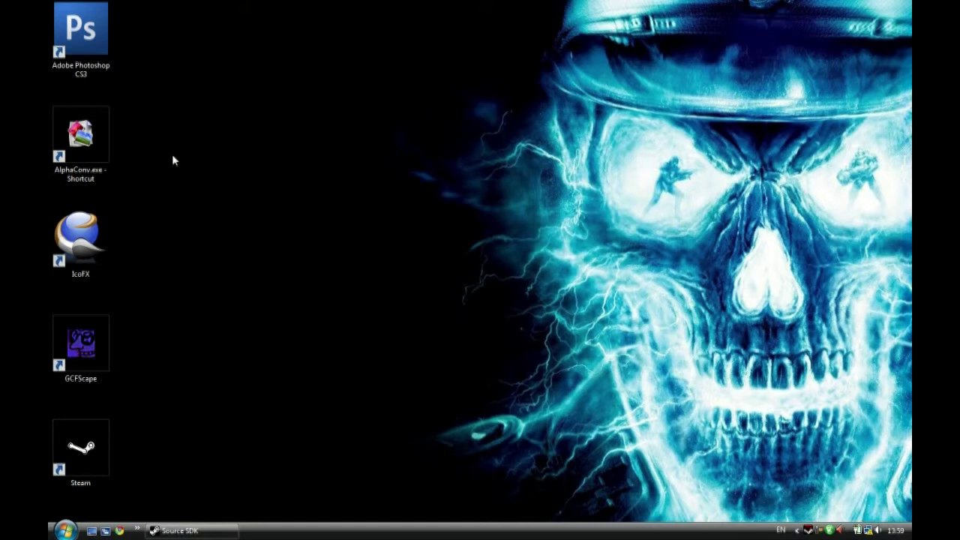
mouse_move(300, 489)
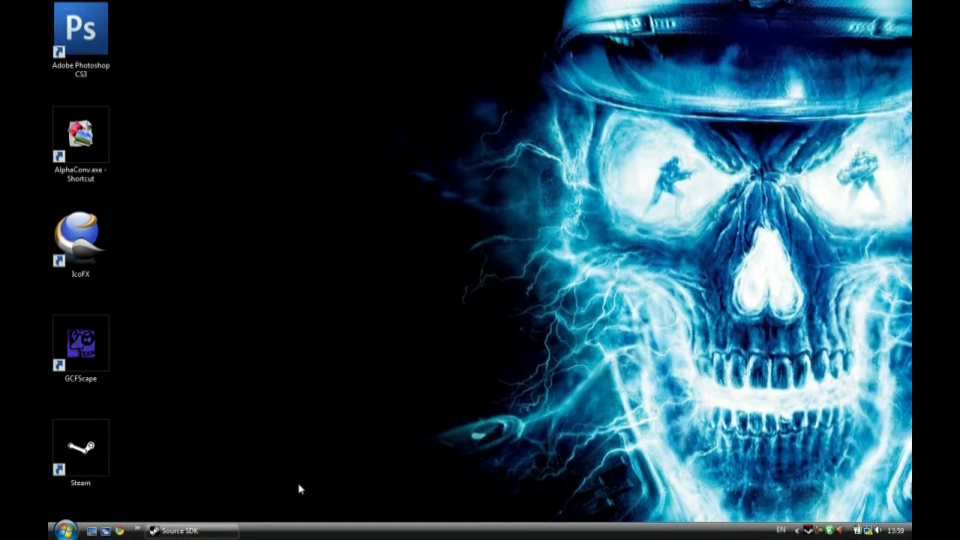
mouse_move(258, 140)
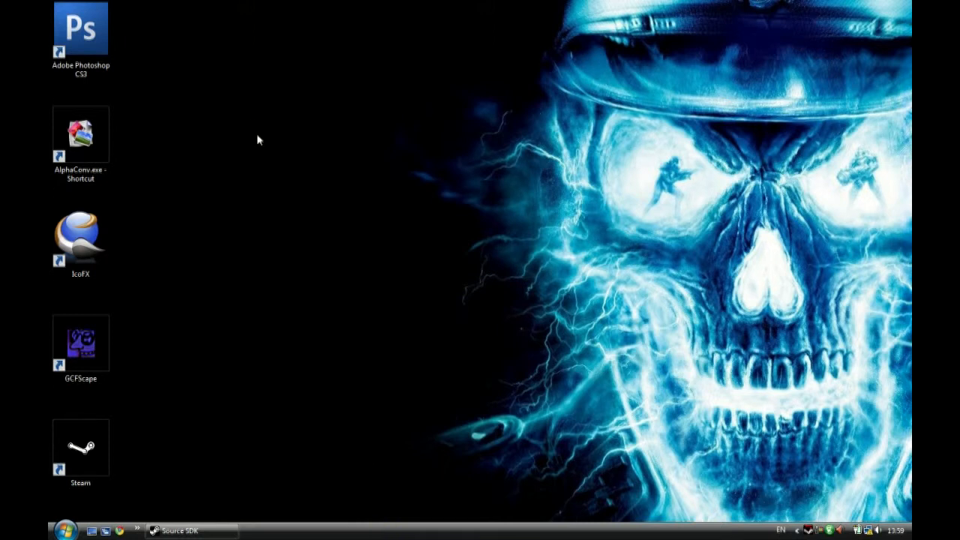
mouse_move(675, 524)
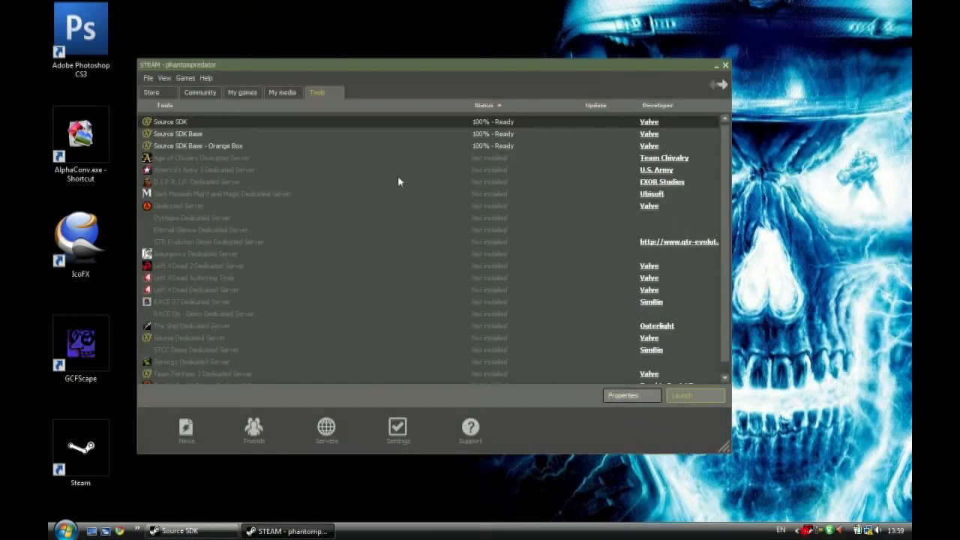
- Look over the Steam games library, inspect the SuperNatural mod, then close Steam
click(242, 93)
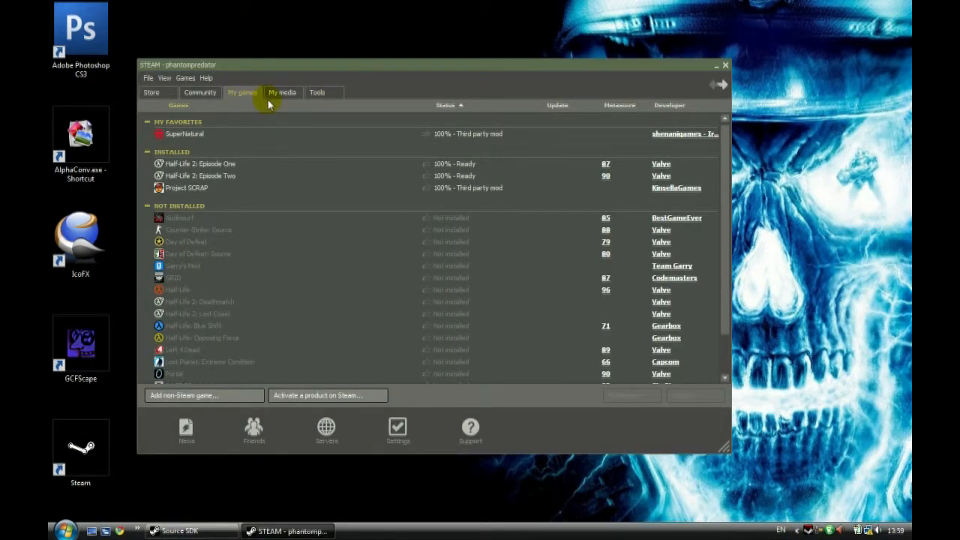
mouse_move(157, 143)
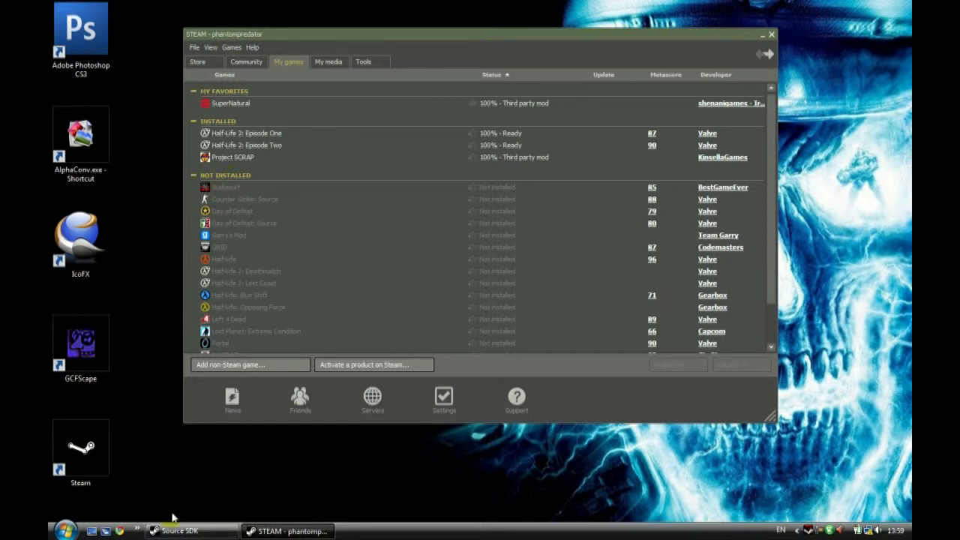
right_click(230, 103)
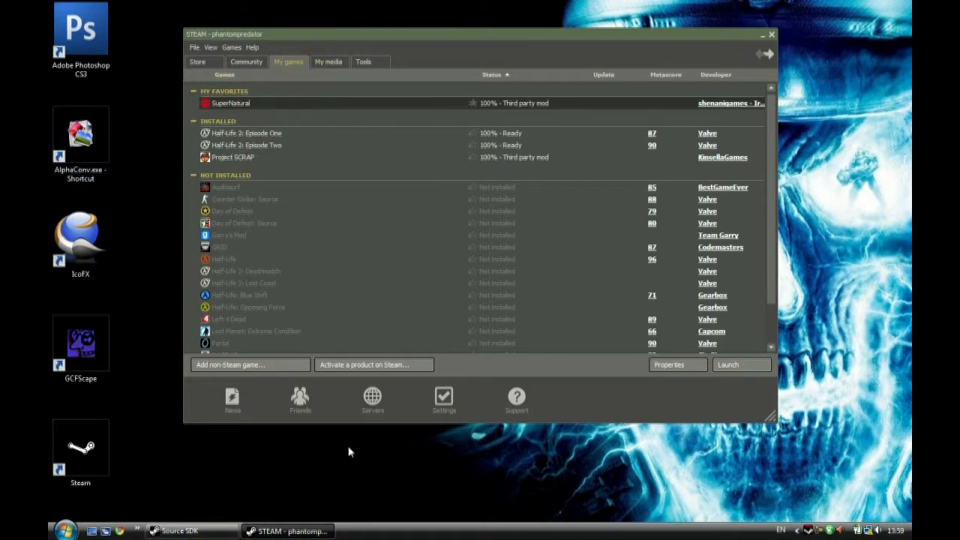
mouse_move(396, 37)
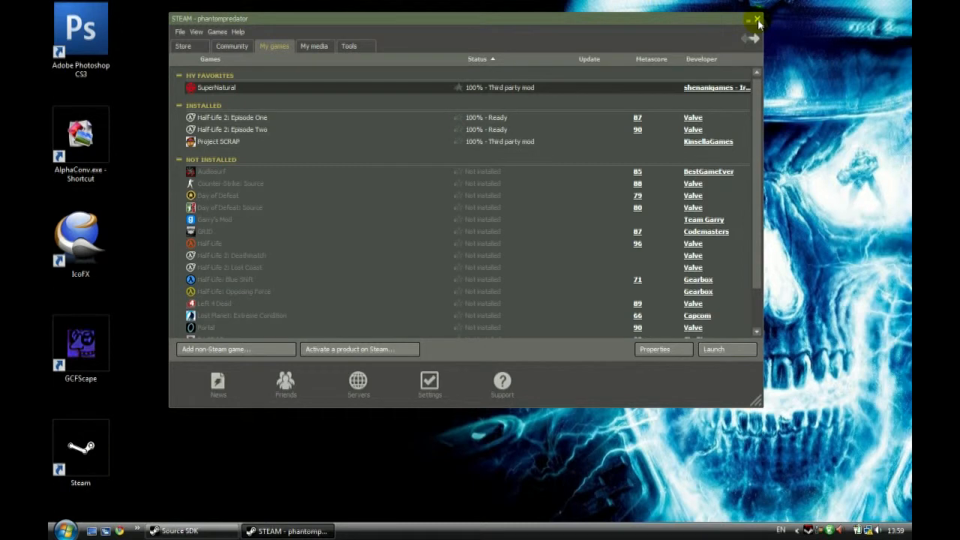
click(756, 19)
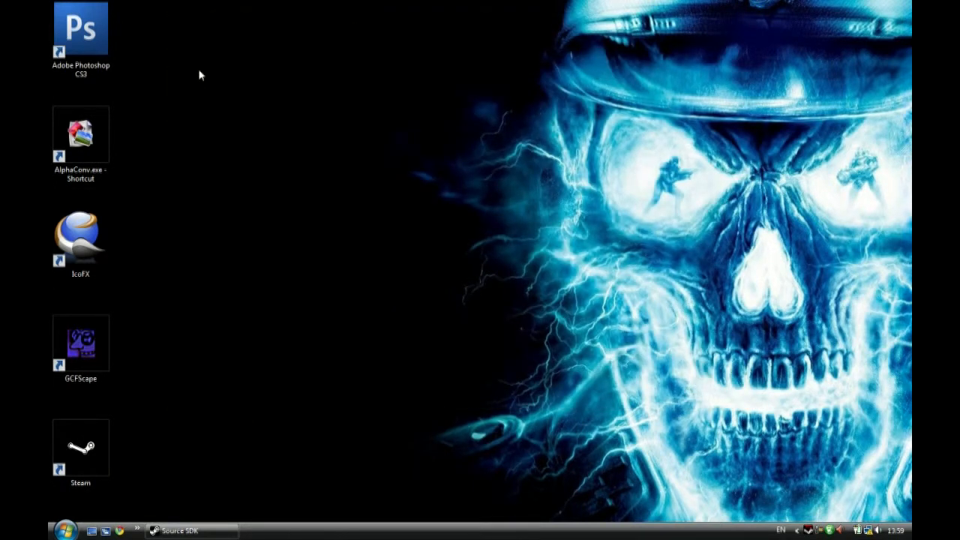
- Point out the Photoshop, AlphaConv and IcoFX shortcuts, then bring up the Source SDK launcher
click(81, 28)
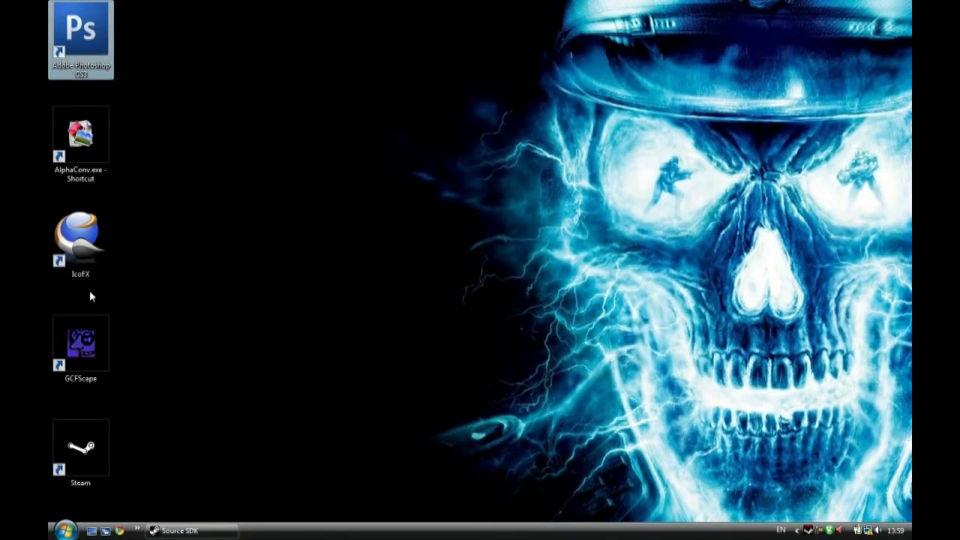
click(80, 135)
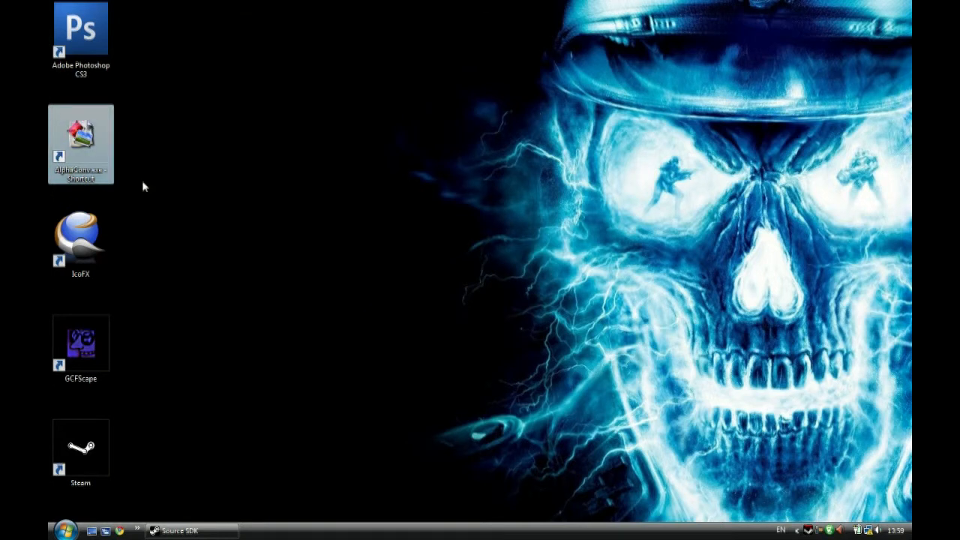
mouse_move(88, 139)
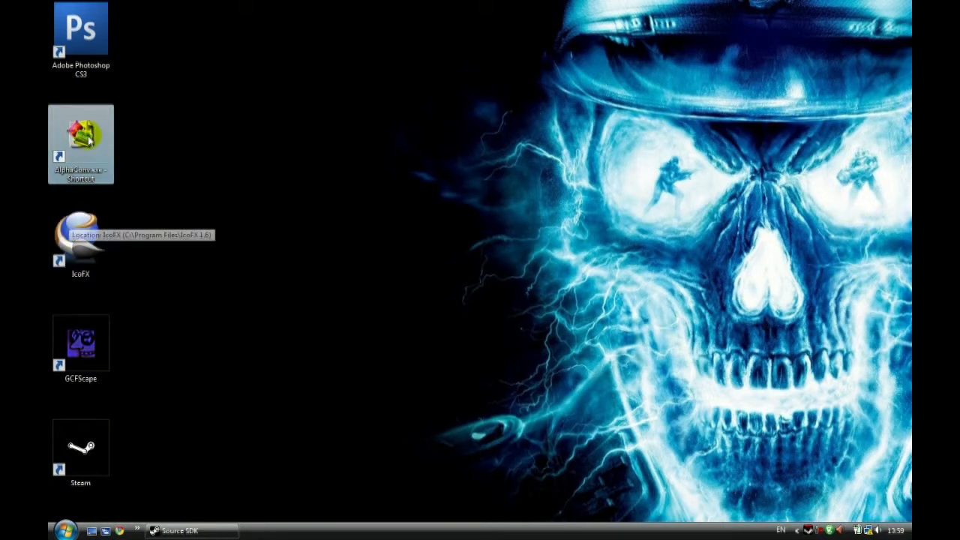
click(80, 236)
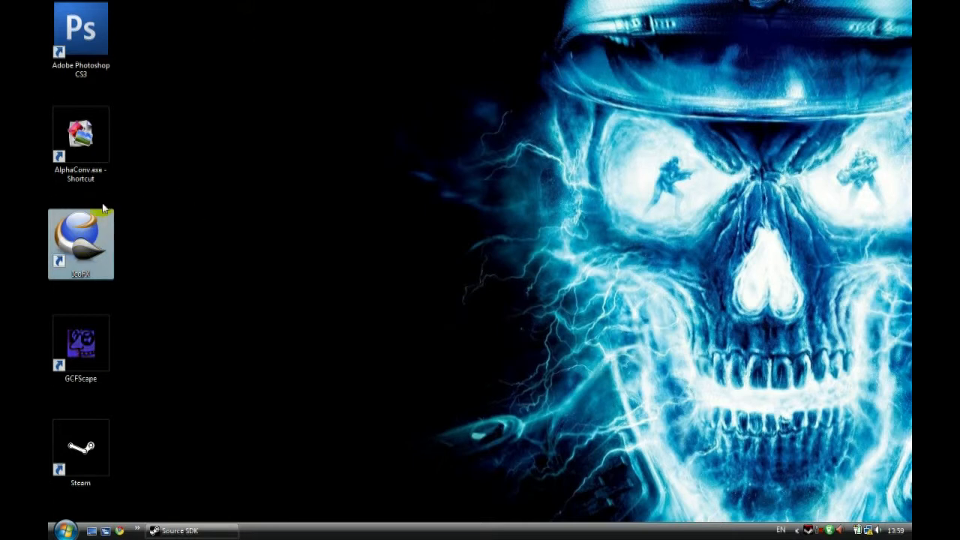
mouse_move(151, 239)
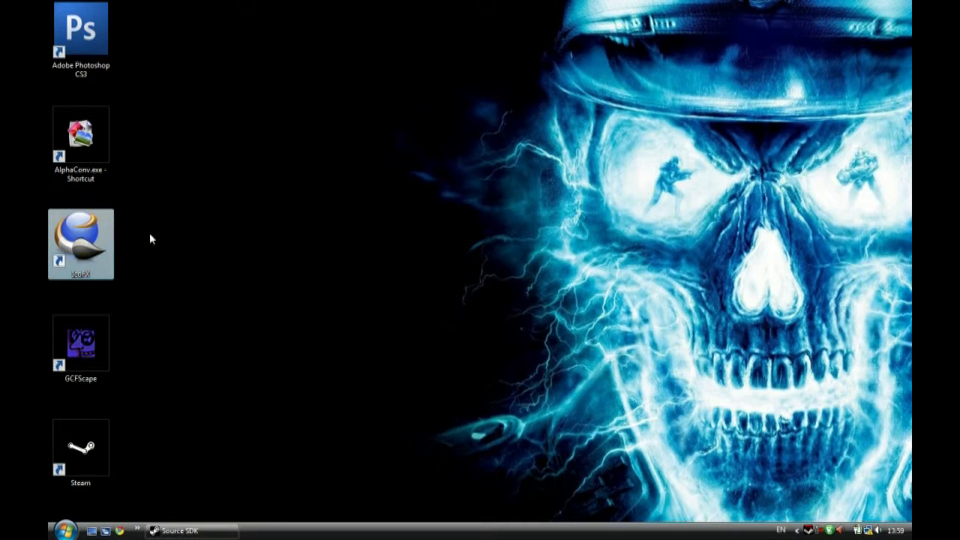
mouse_move(82, 244)
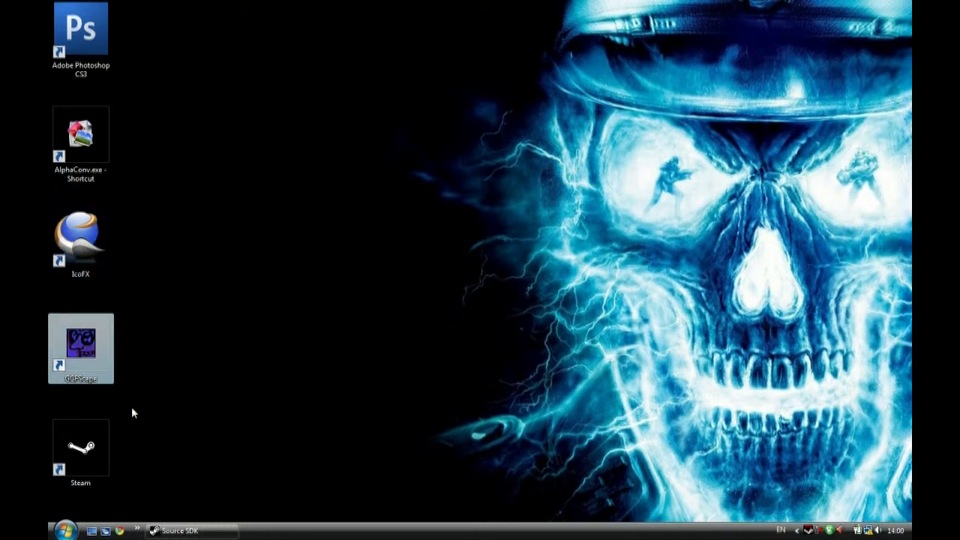
mouse_move(221, 355)
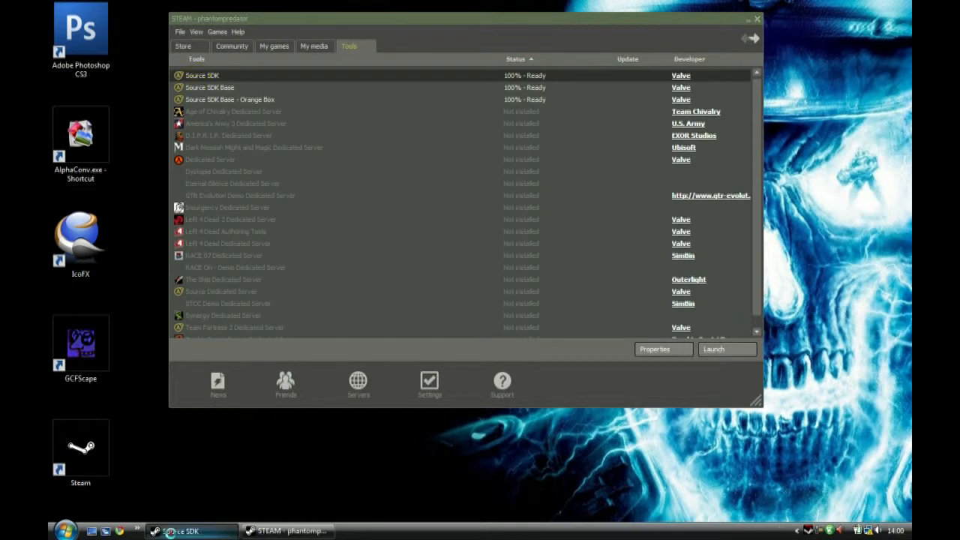
click(713, 349)
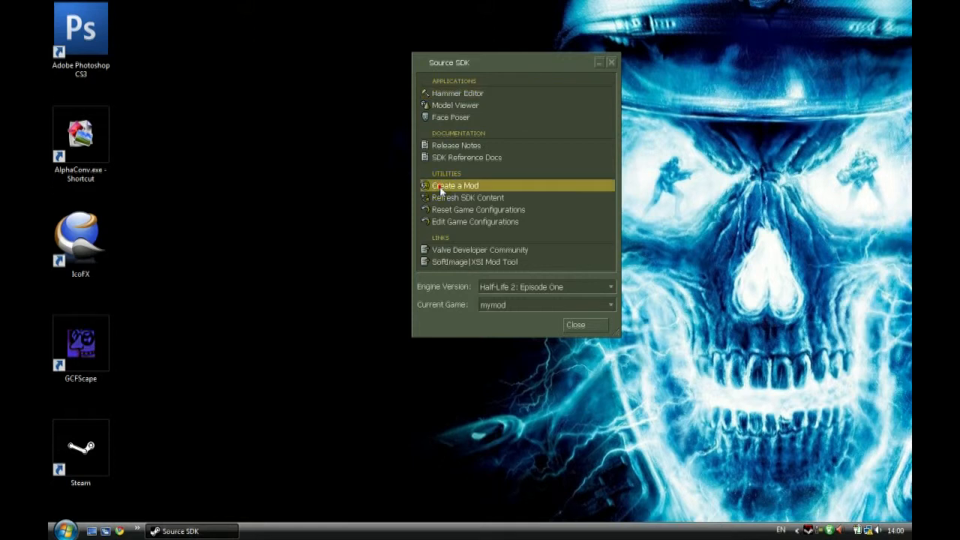
- Start a new Half-Life 2 single-player mod installed to c:\mymod
click(455, 185)
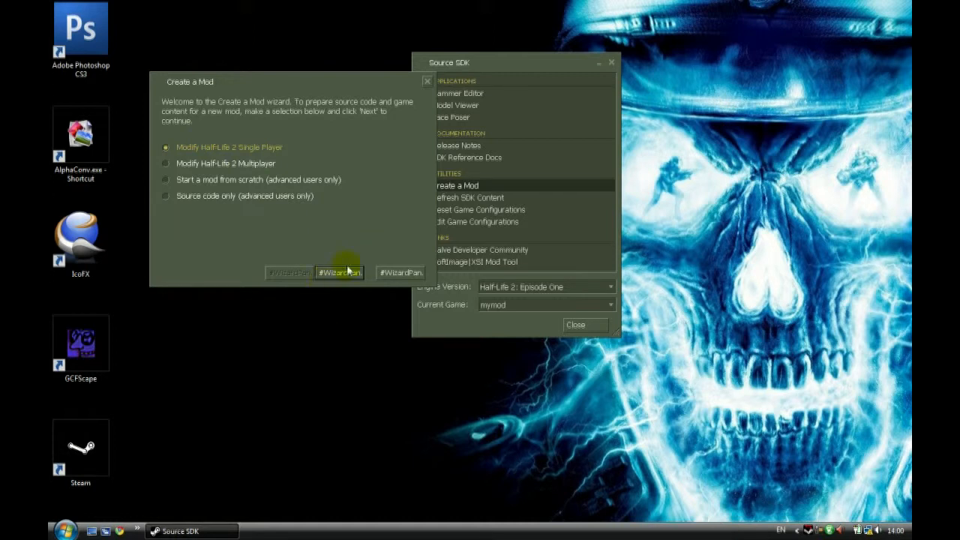
mouse_move(367, 300)
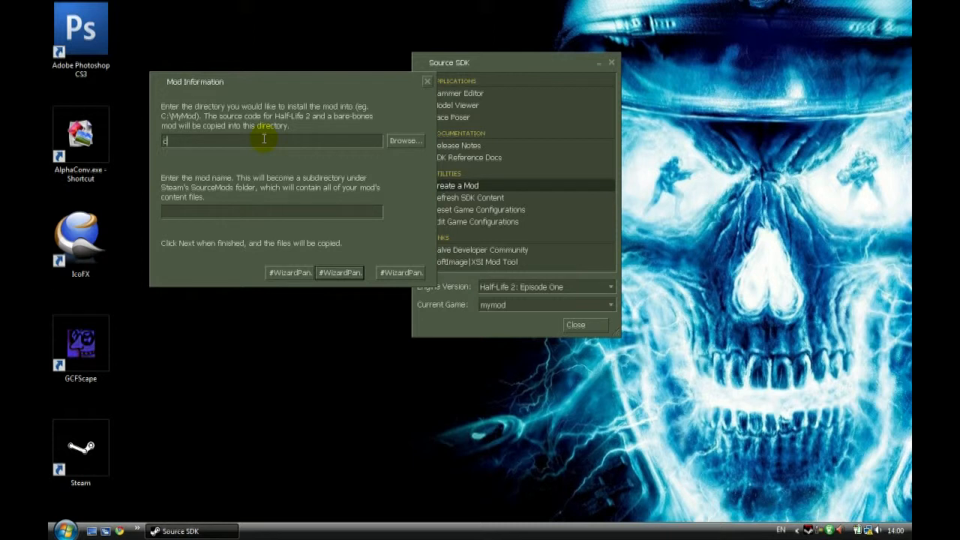
text(:\m)
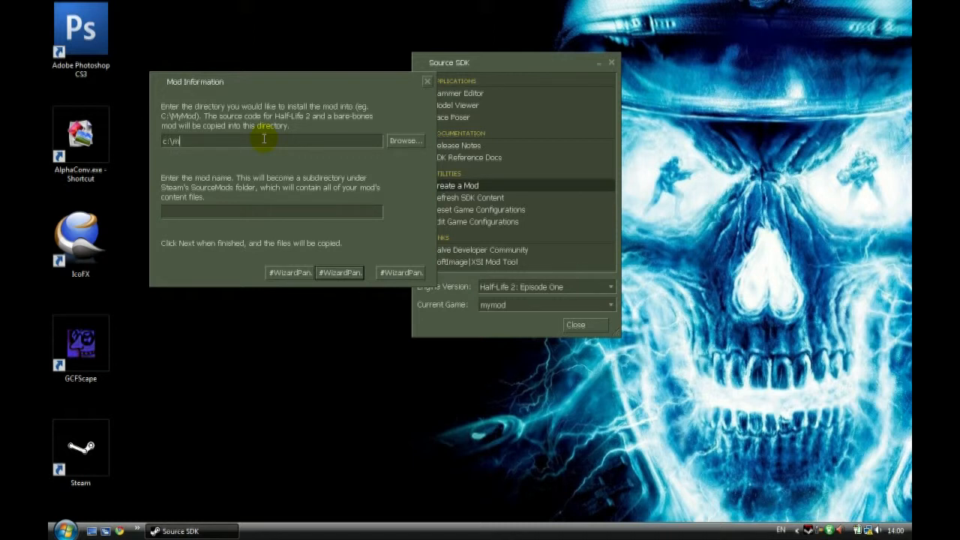
text(ymod)
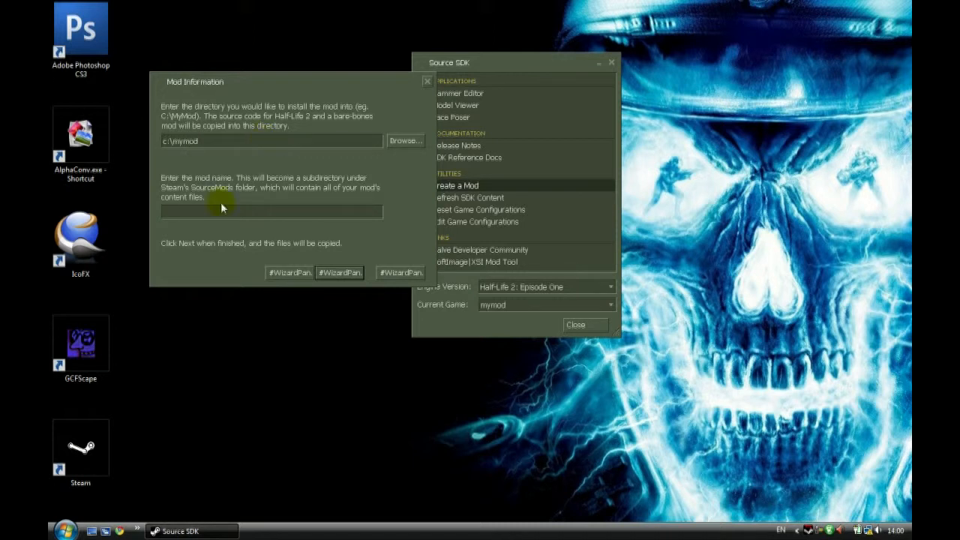
text(my)
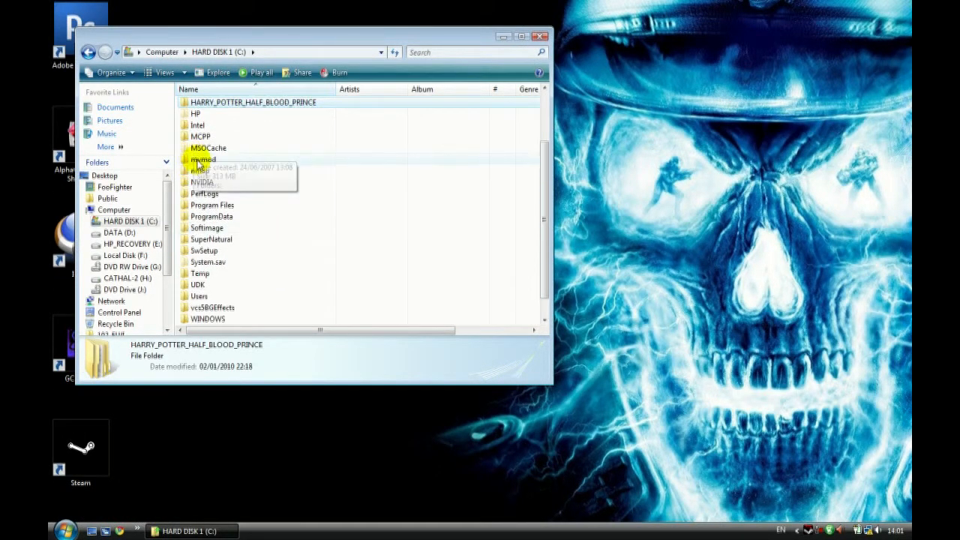
- Check C:\mymod, then open gameinfo.txt from Program Files\steam\steamapps\SourceMods\mymod
double_click(202, 159)
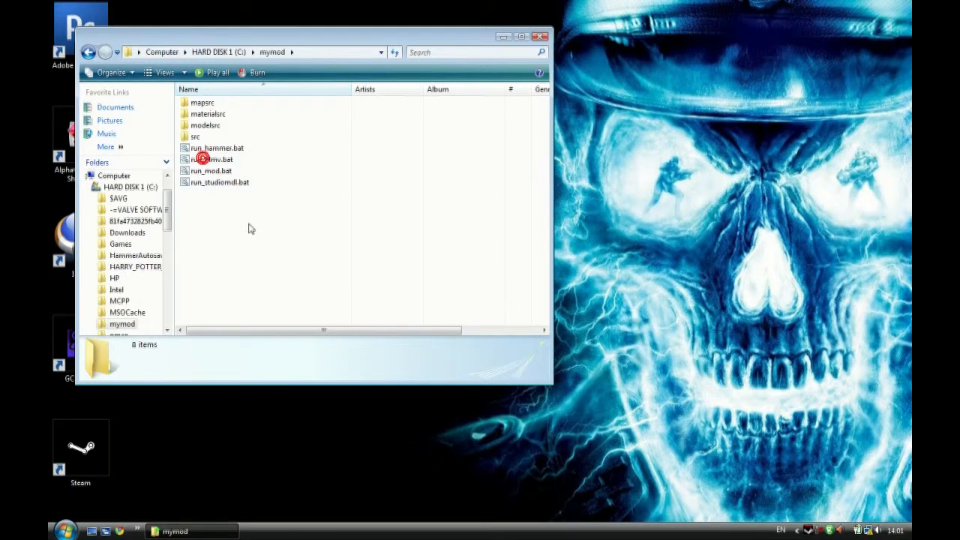
double_click(195, 137)
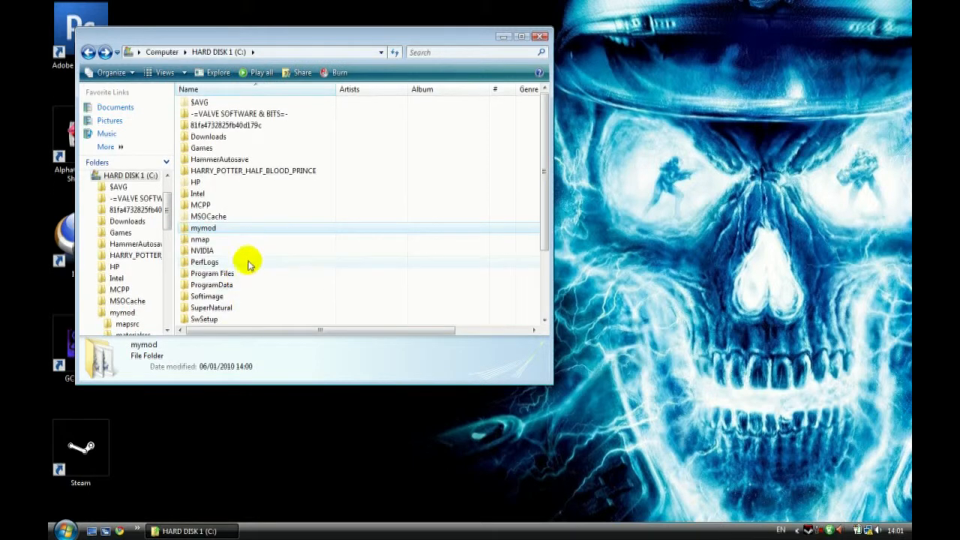
double_click(212, 273)
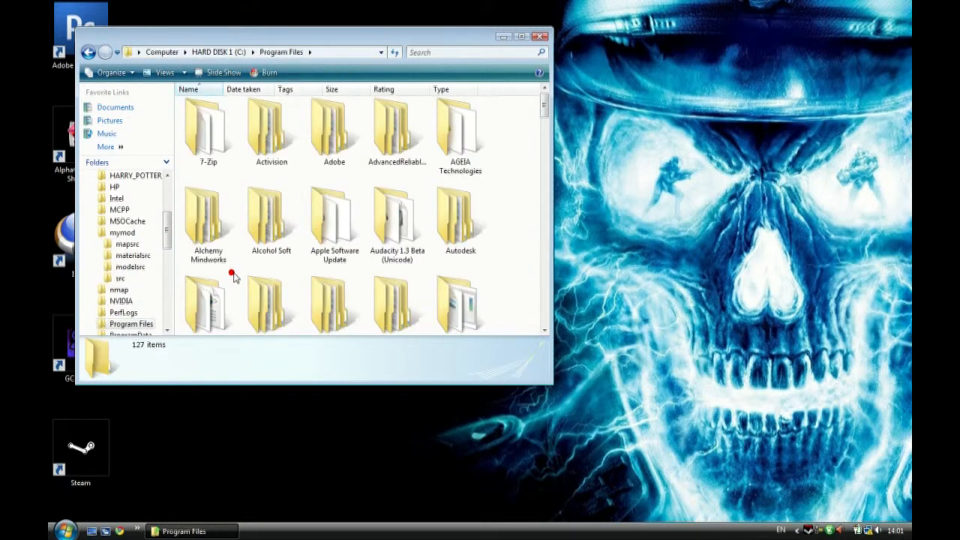
double_click(207, 303)
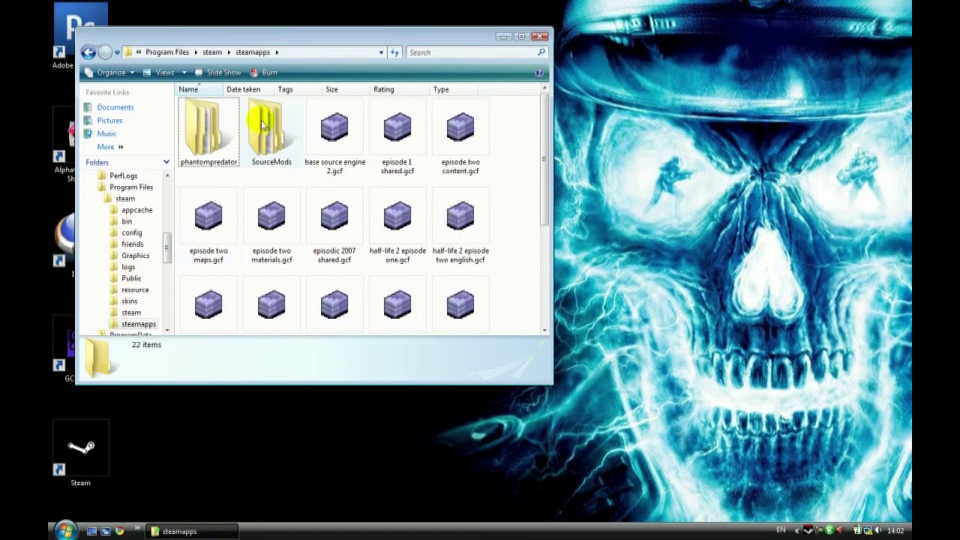
double_click(271, 127)
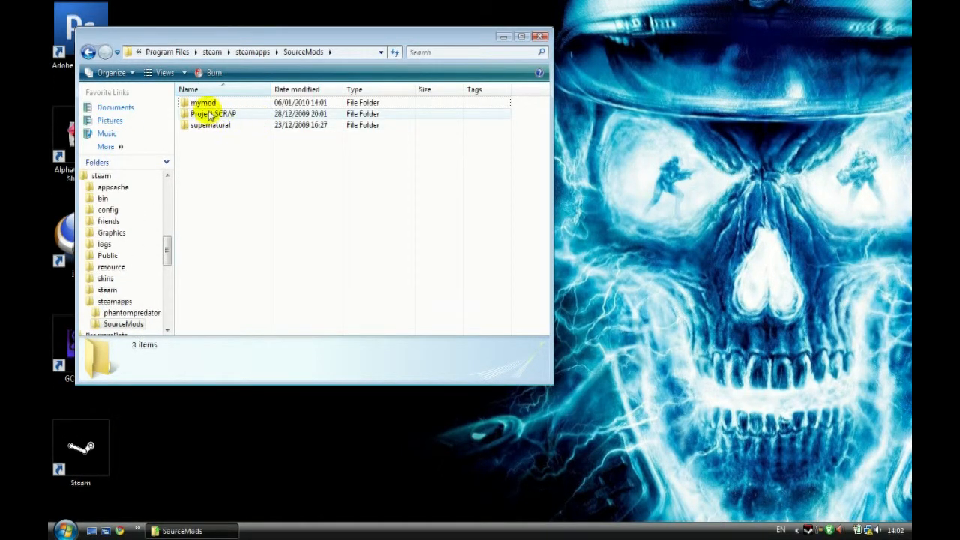
double_click(202, 103)
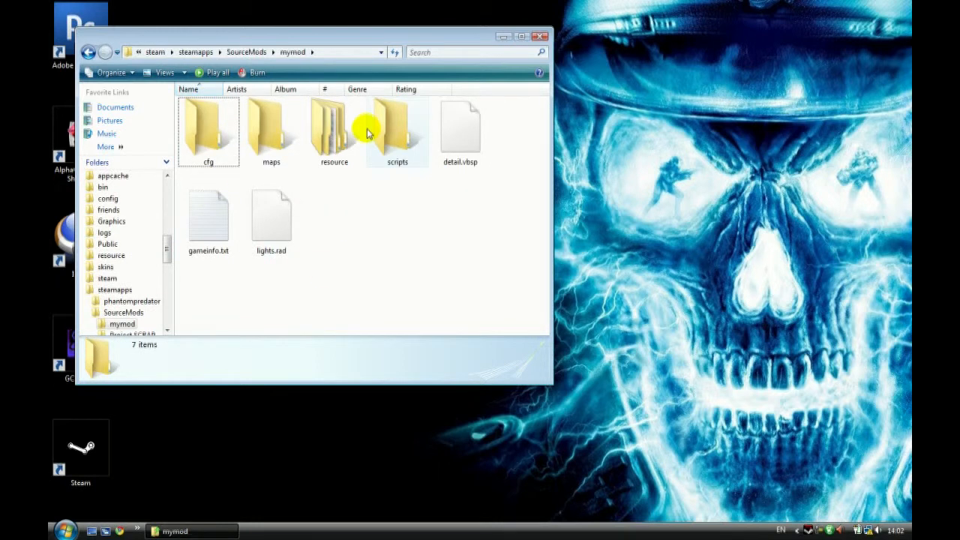
mouse_move(380, 150)
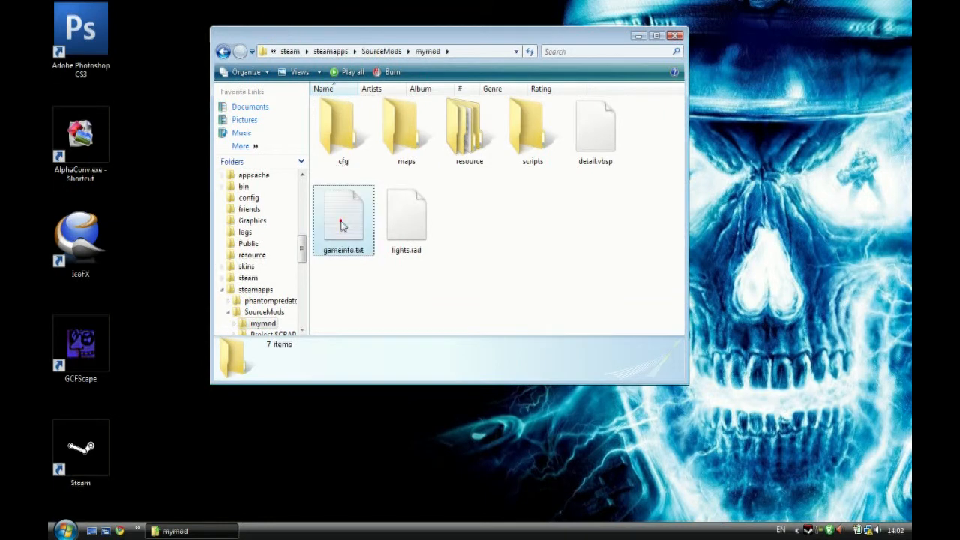
double_click(343, 214)
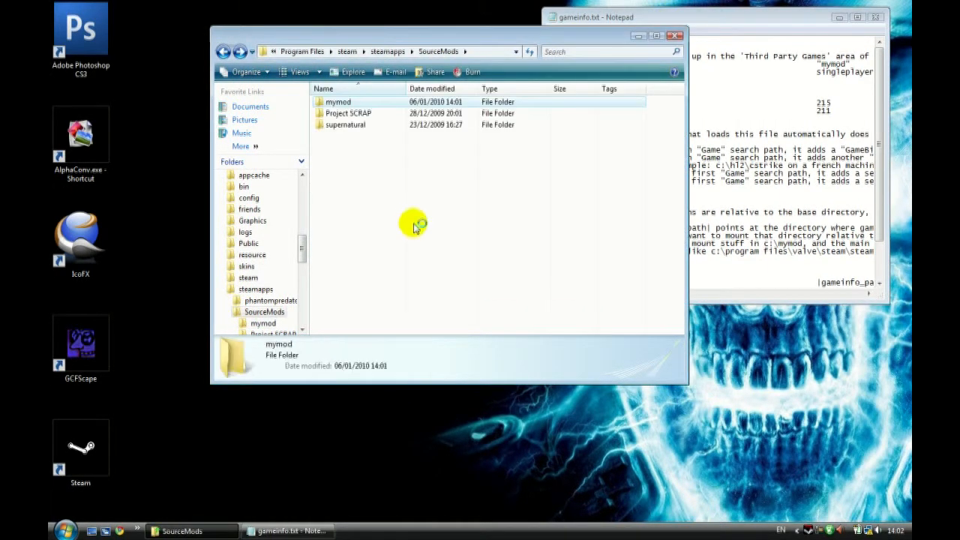
- Open the supernatural mod's gameinfo.txt in a second Notepad window
double_click(345, 125)
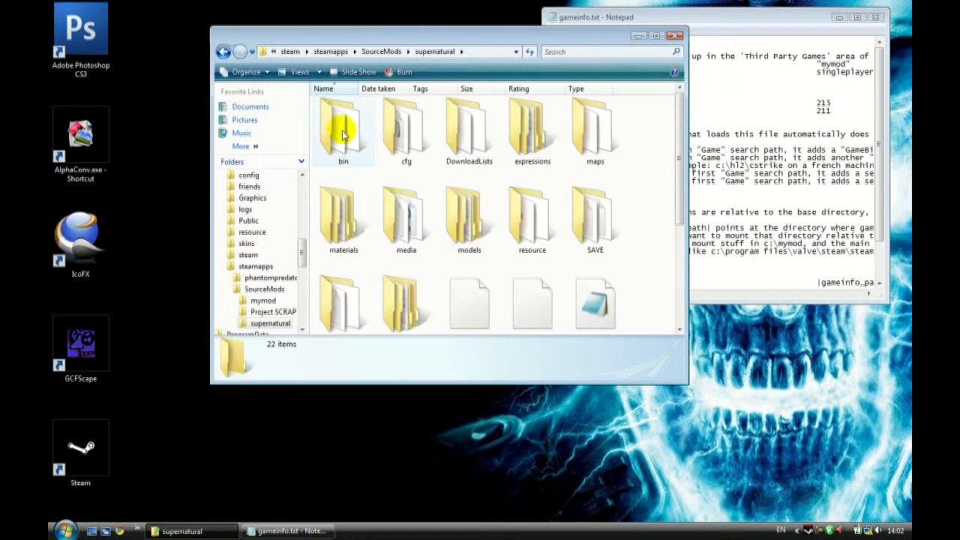
scroll(down, 3)
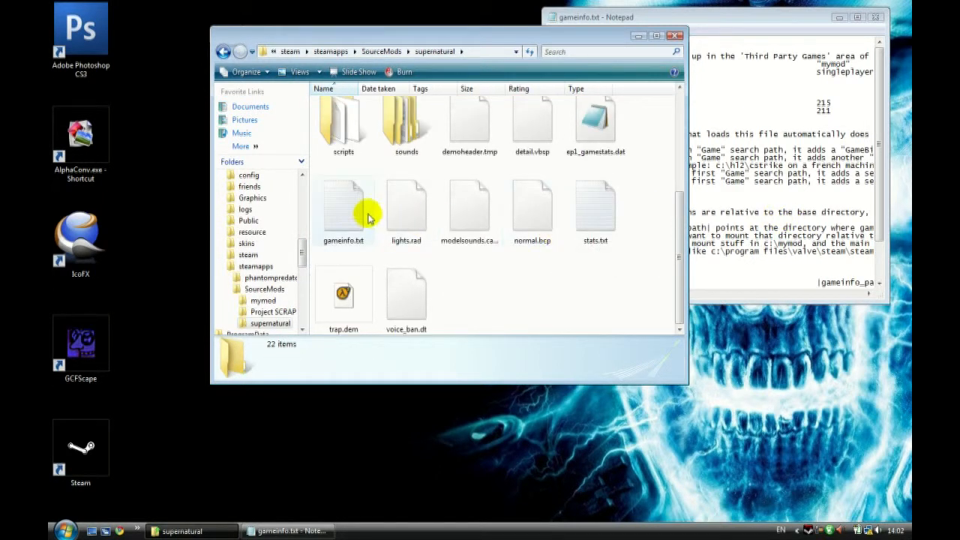
double_click(342, 202)
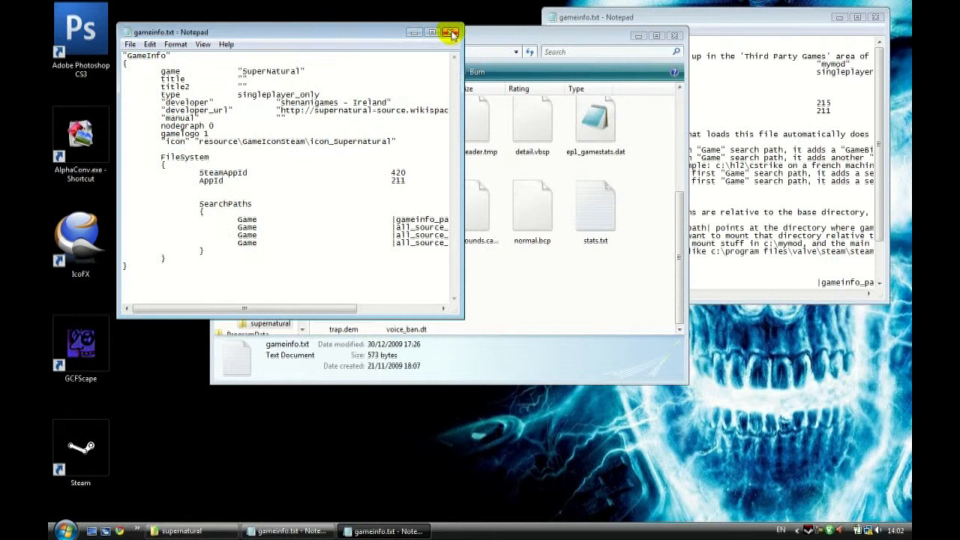
click(452, 32)
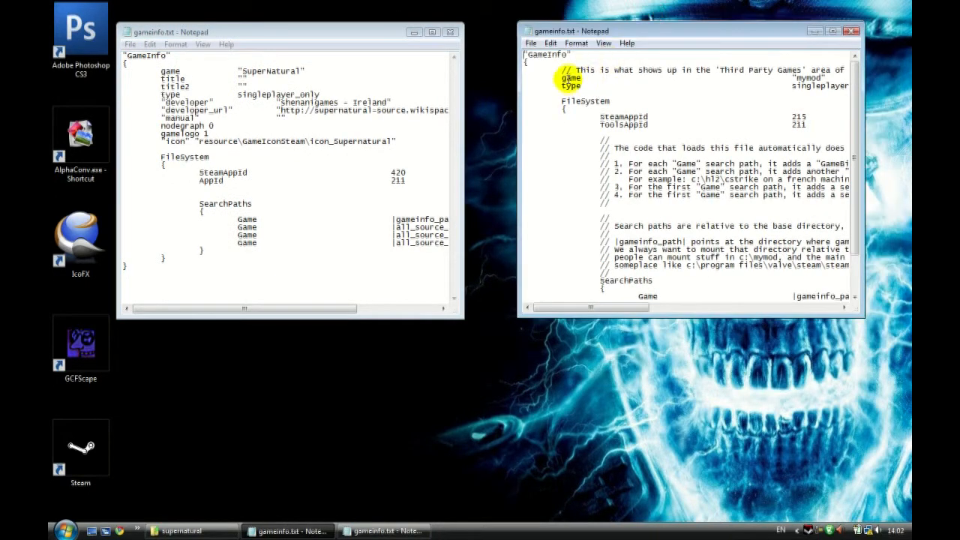
click(244, 87)
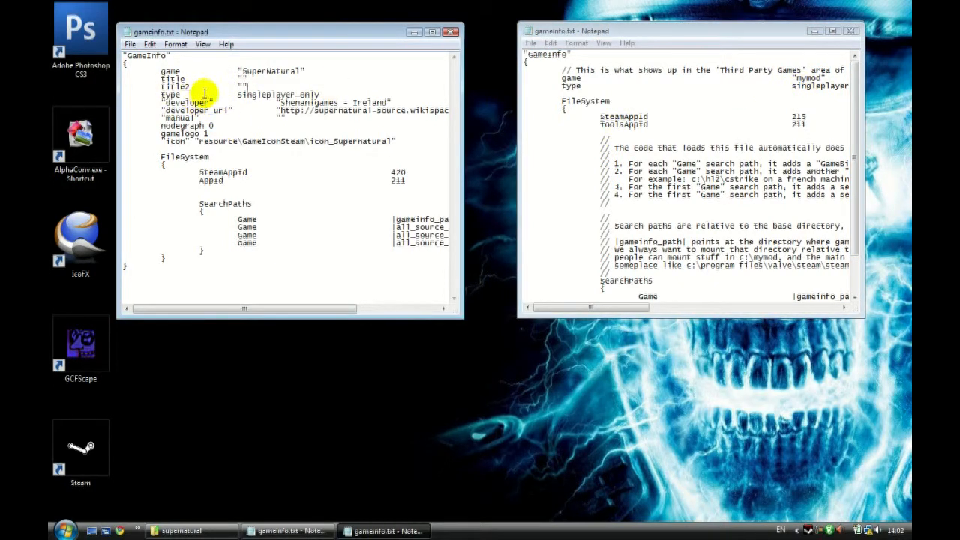
drag(203, 94, 274, 109)
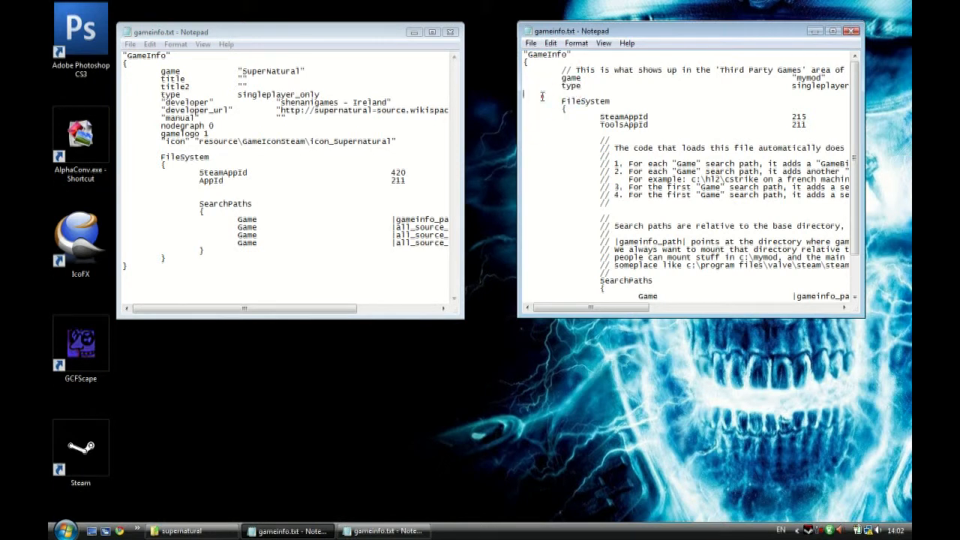
scroll(up, 3)
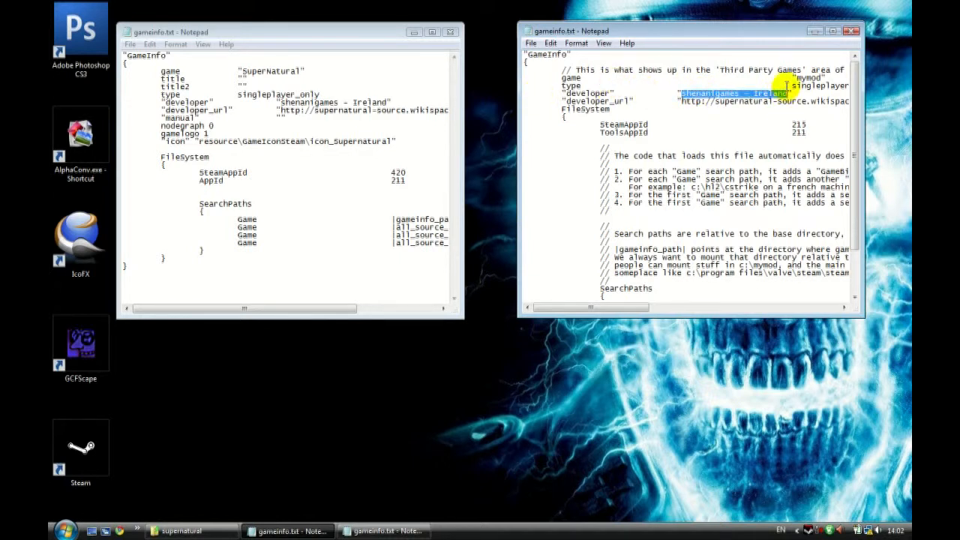
text(noob [)
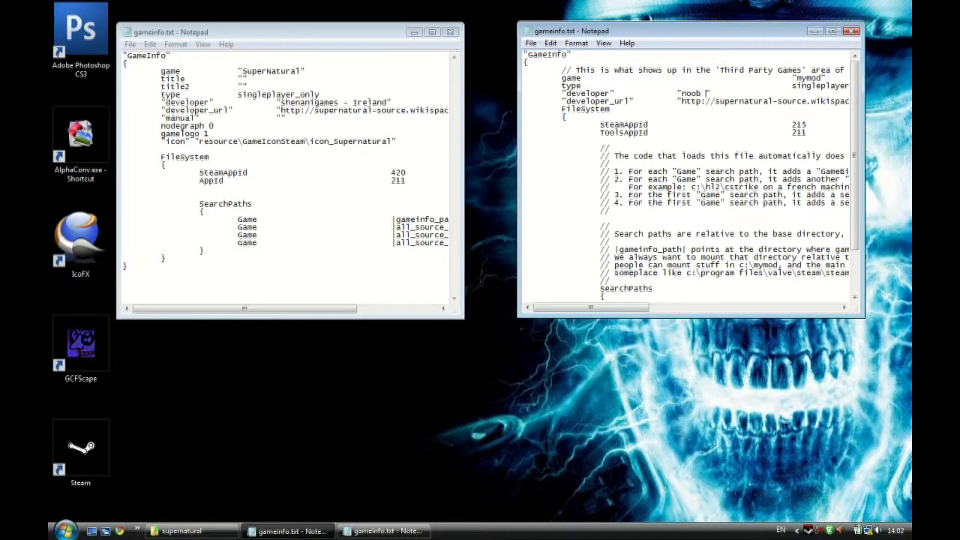
text(industri)
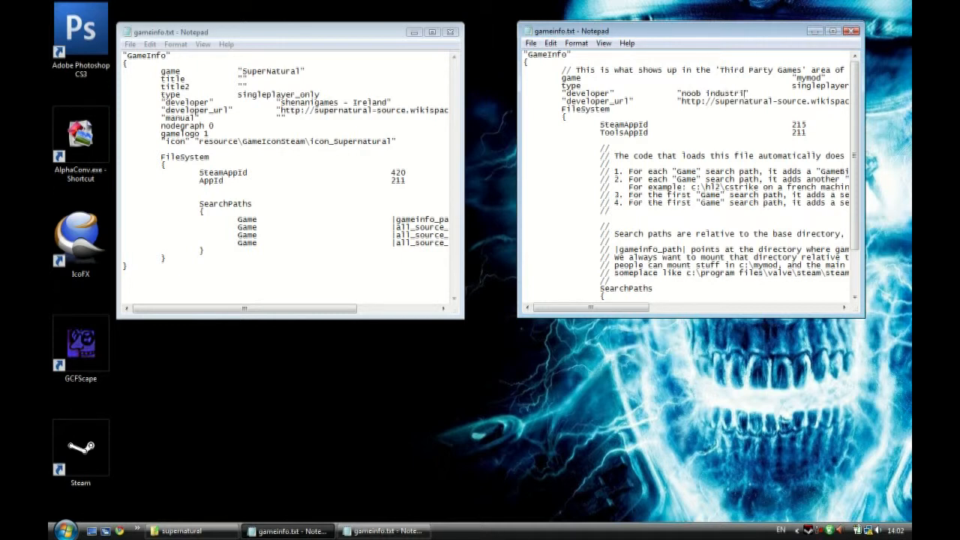
click(737, 107)
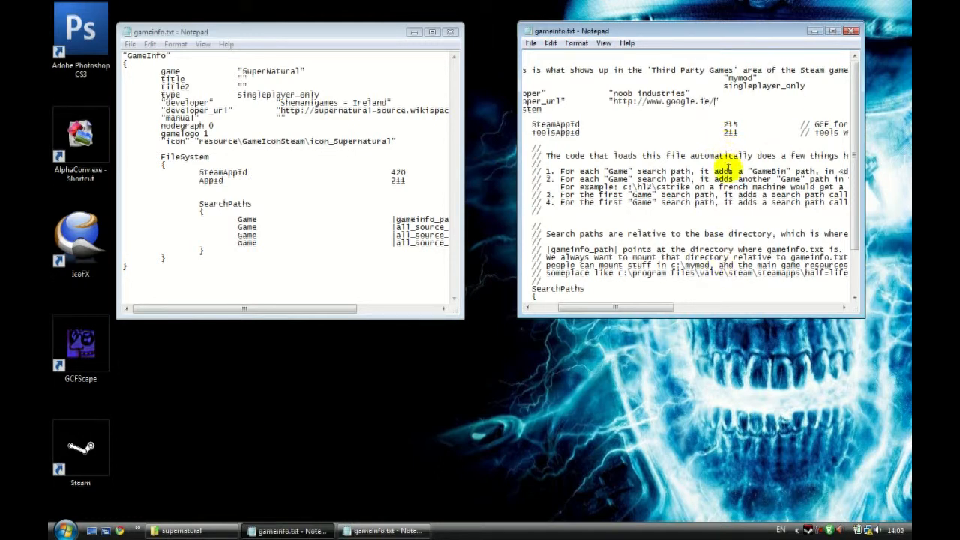
drag(615, 307, 570, 307)
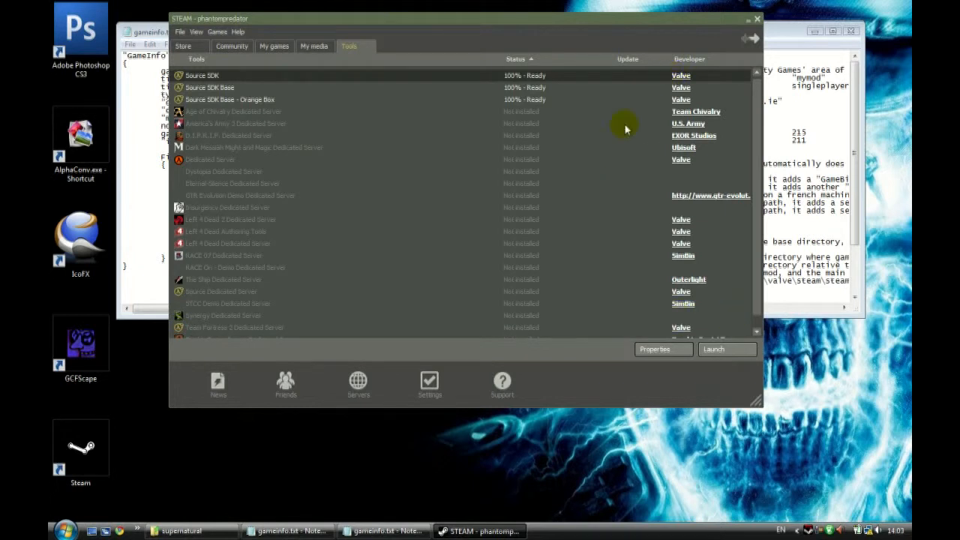
- Show Steam's My Games list with SuperNatural and its developer shenanigames
click(274, 46)
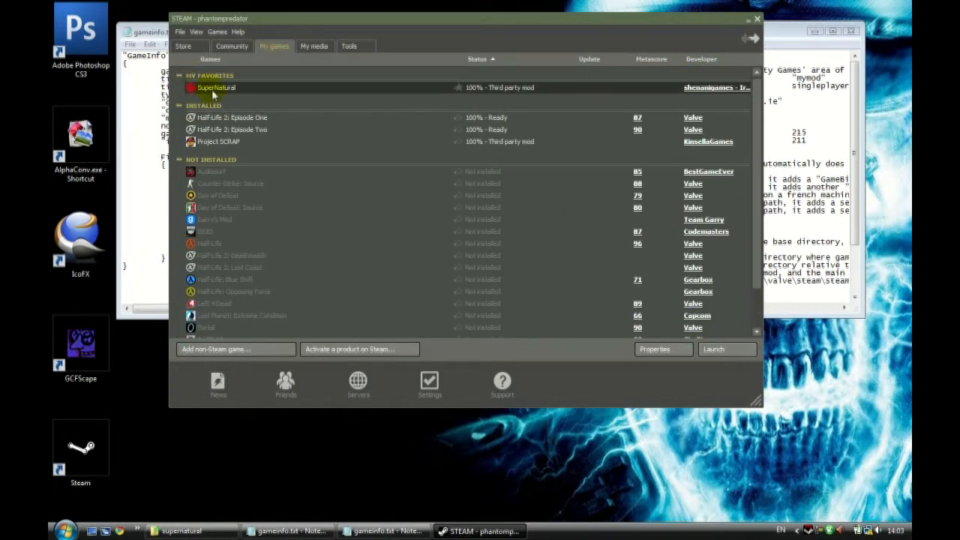
mouse_move(697, 105)
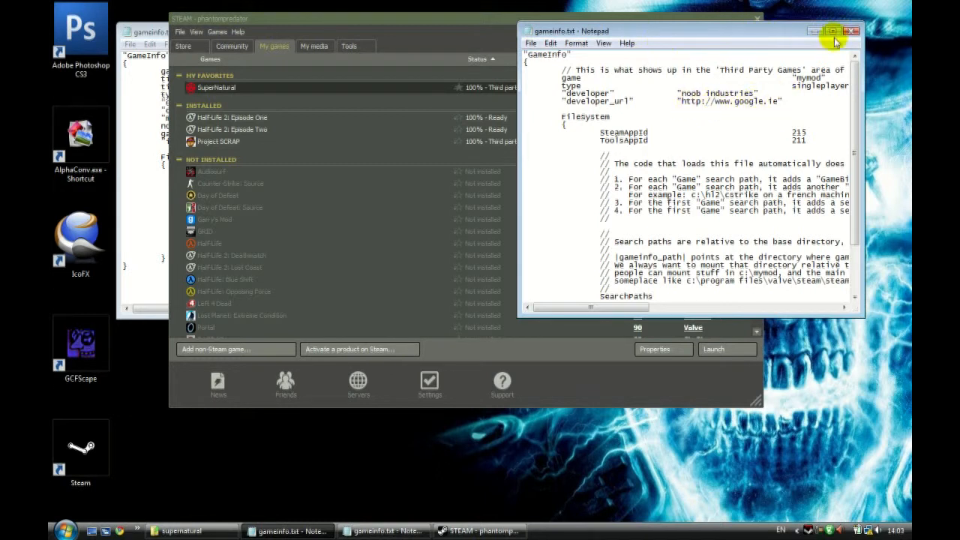
mouse_move(679, 16)
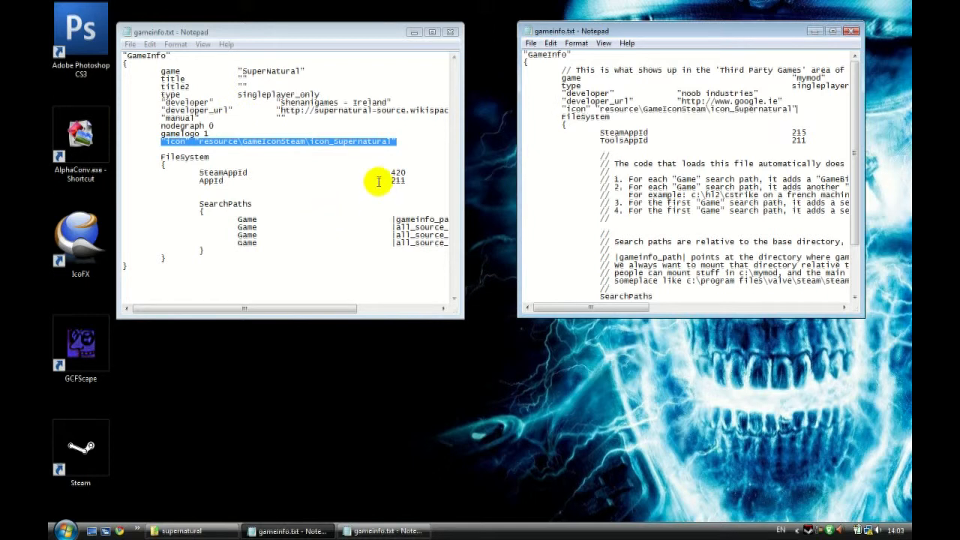
mouse_move(774, 120)
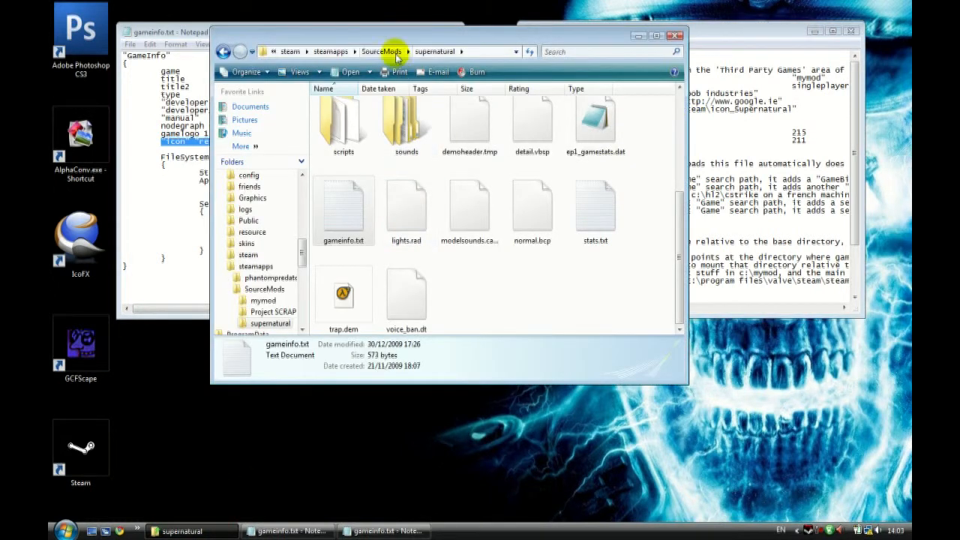
- Send a mymod shortcut to the desktop and pick out the GameIconSteam name in gameinfo
click(384, 51)
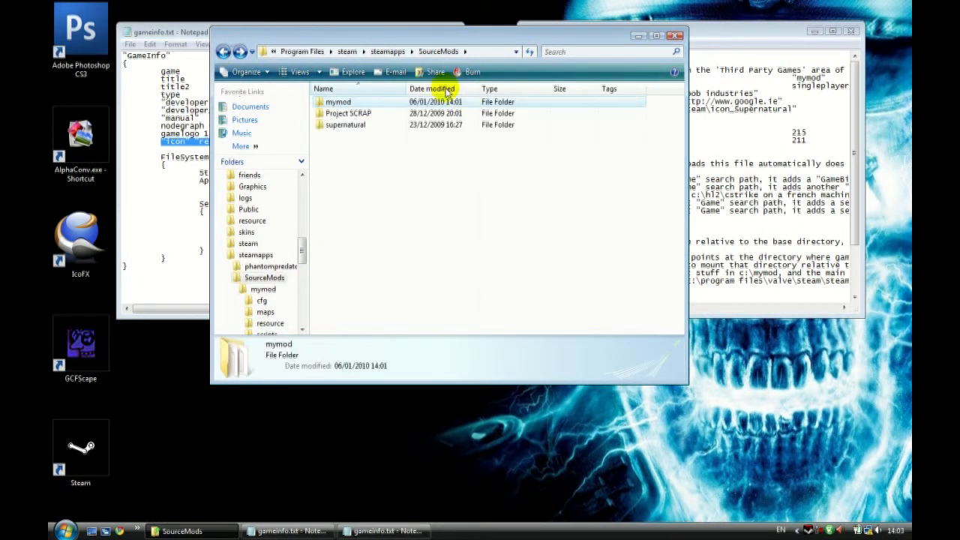
right_click(338, 101)
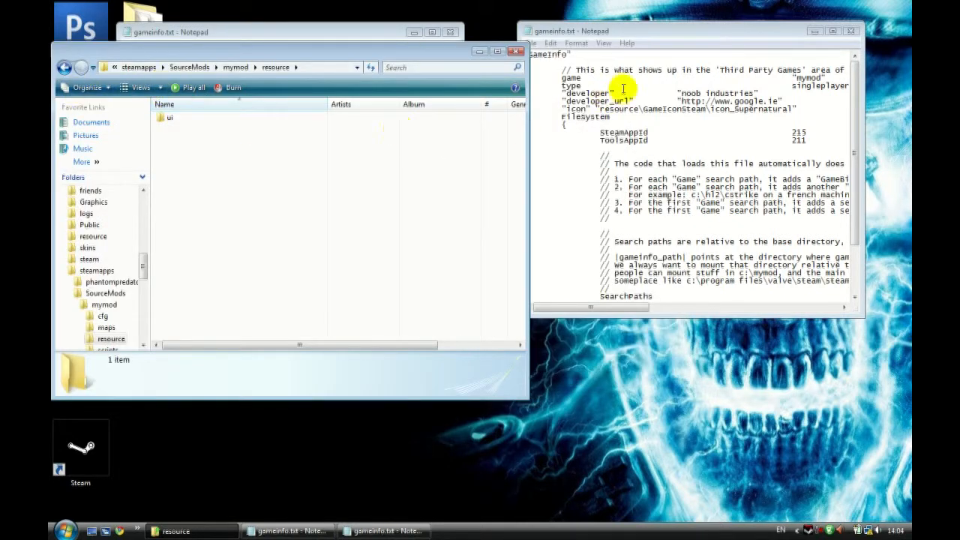
double_click(670, 109)
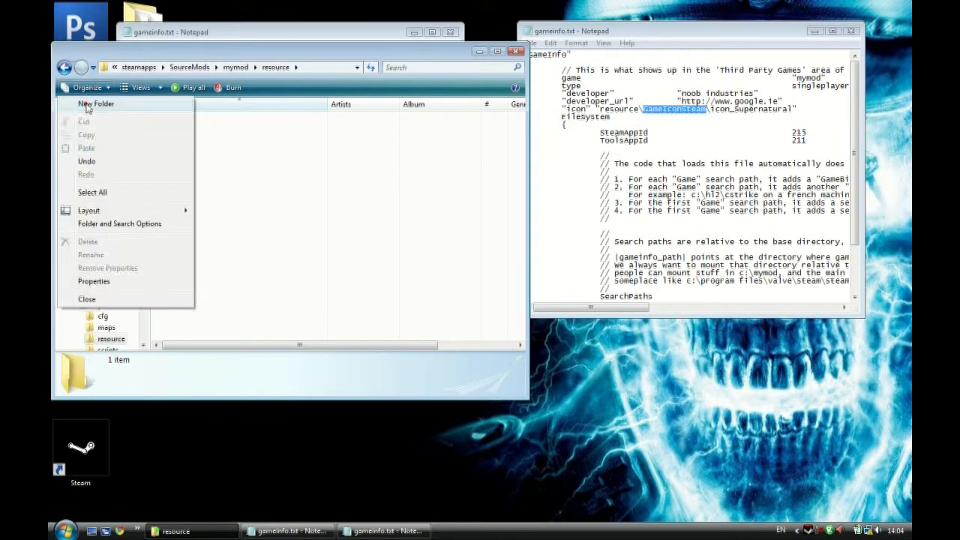
- Create a GameIconSteam folder in mymod\resource and set the gameinfo icon to icon_mymod
click(95, 103)
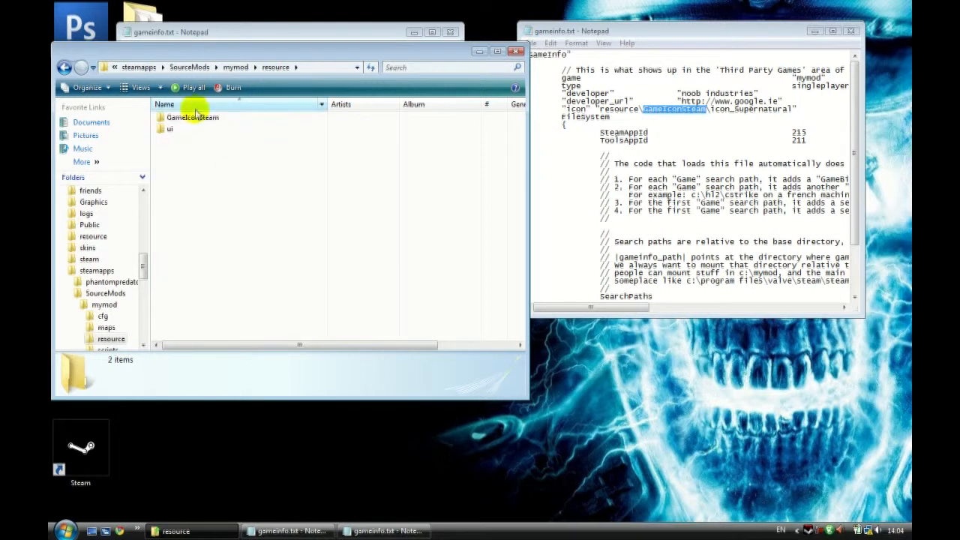
double_click(192, 116)
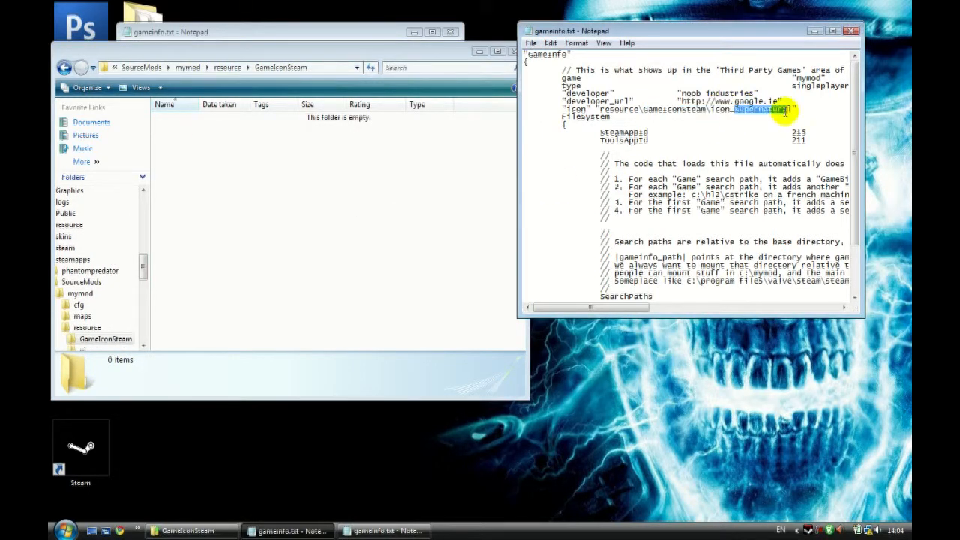
text(_mymod)
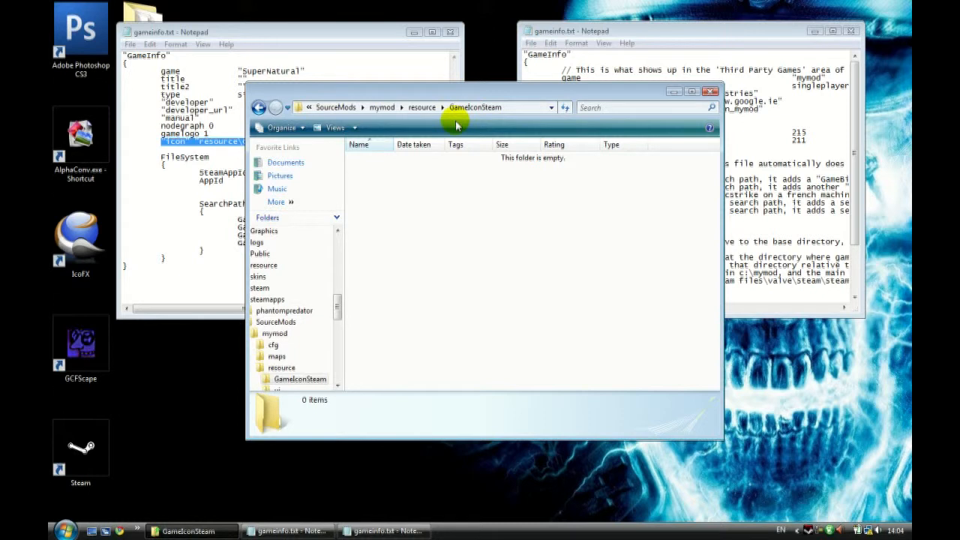
mouse_move(810, 532)
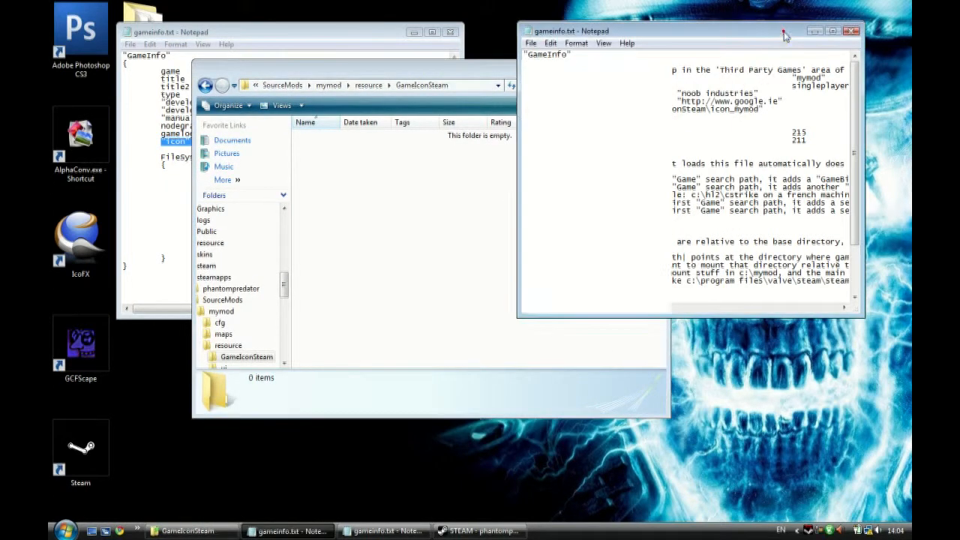
click(531, 43)
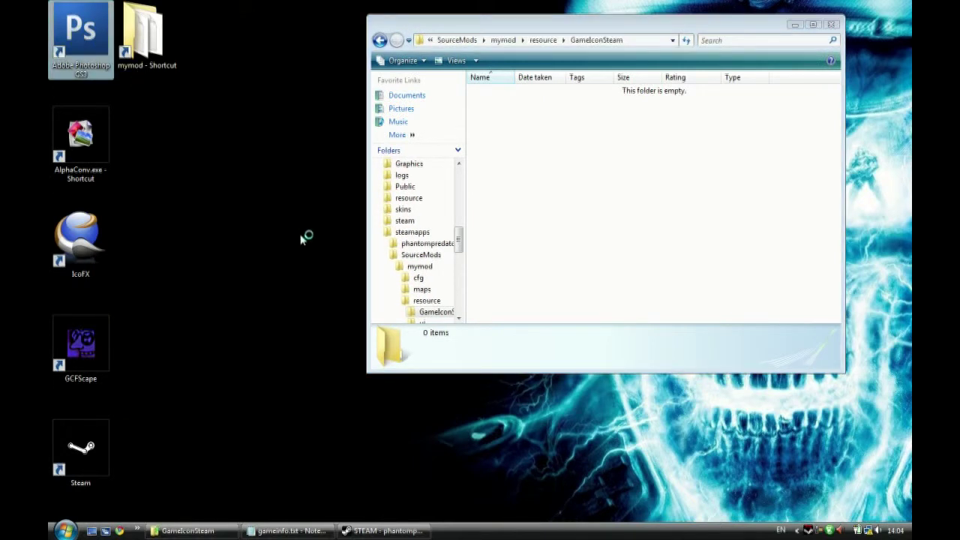
- Launch Photoshop and create a new 16×16-pixel document with a transparent background
double_click(81, 30)
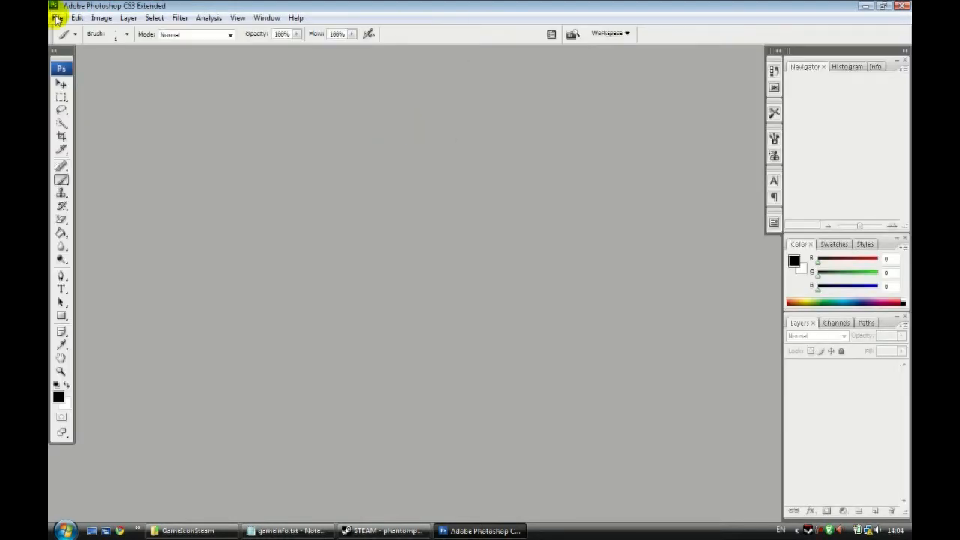
click(57, 17)
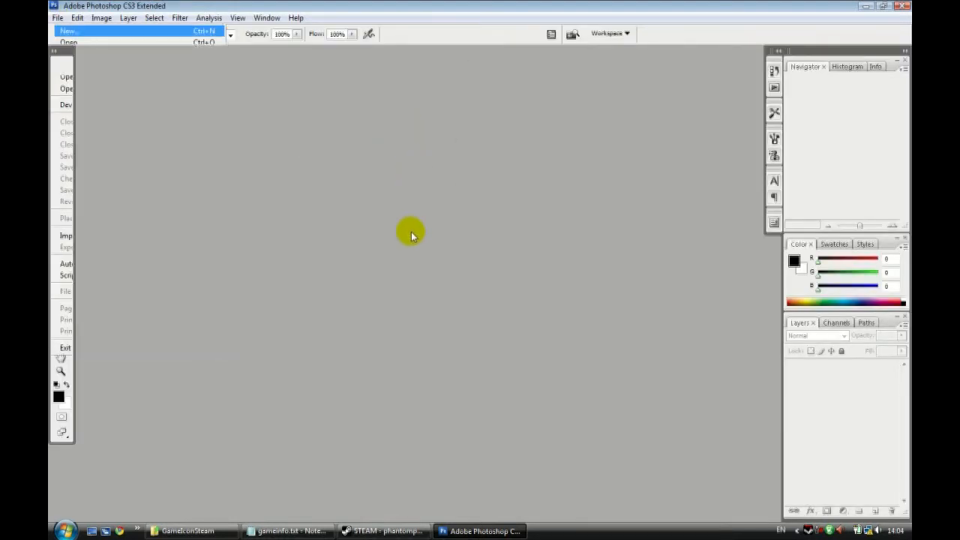
click(68, 30)
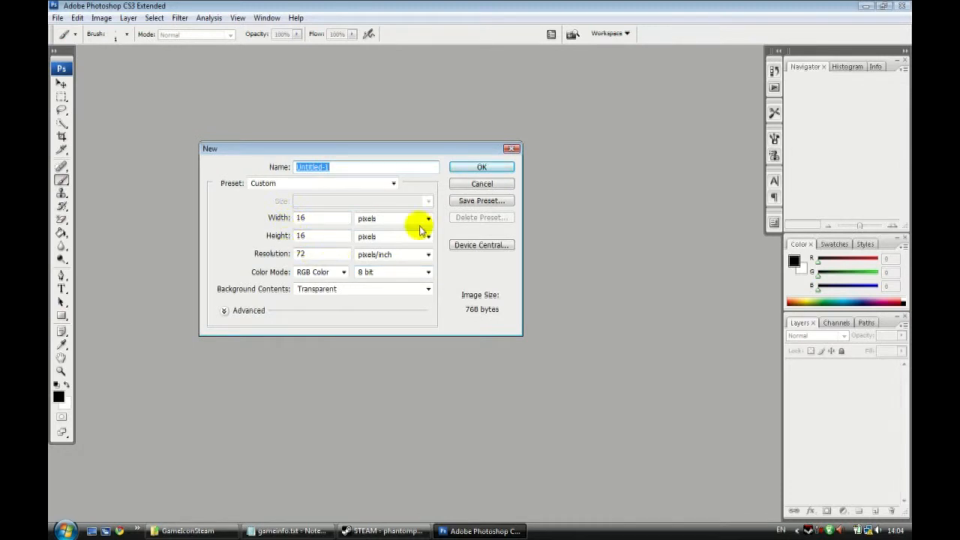
mouse_move(424, 304)
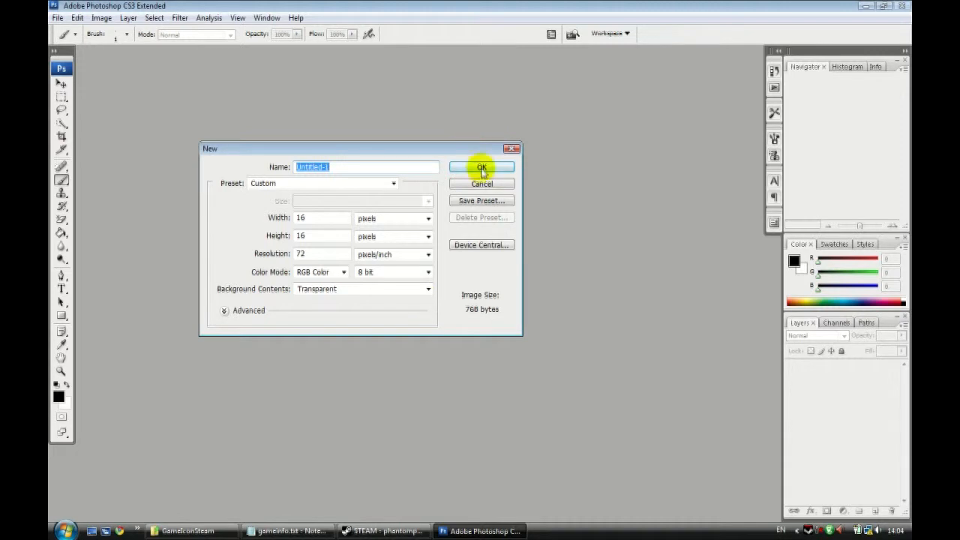
click(481, 166)
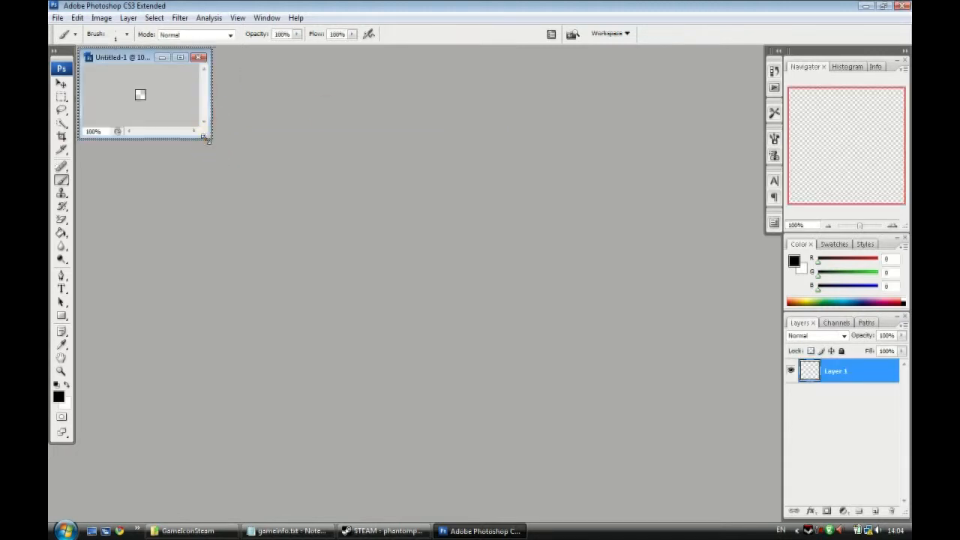
- Enlarge the image window and paint a black smiley with eyes, nose and grin
drag(206, 139, 476, 383)
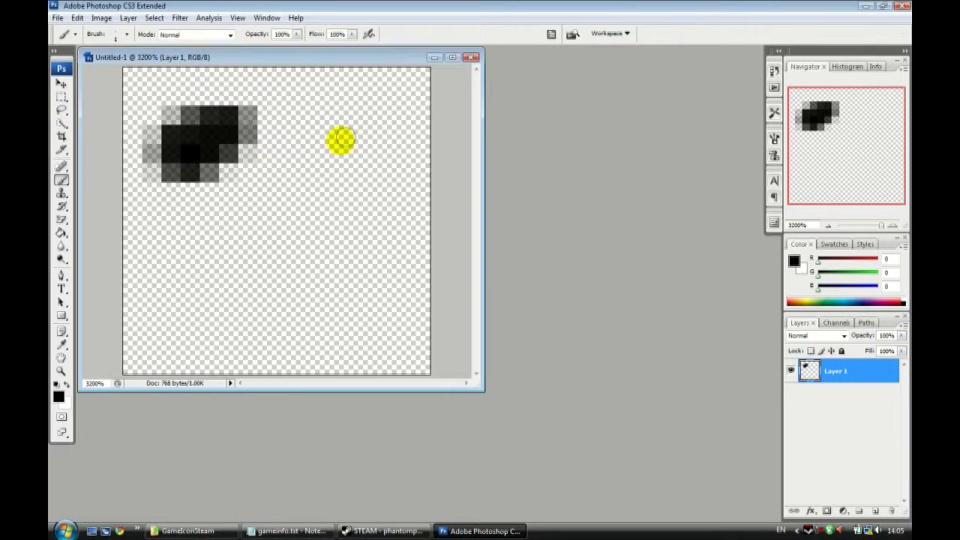
drag(341, 140, 367, 150)
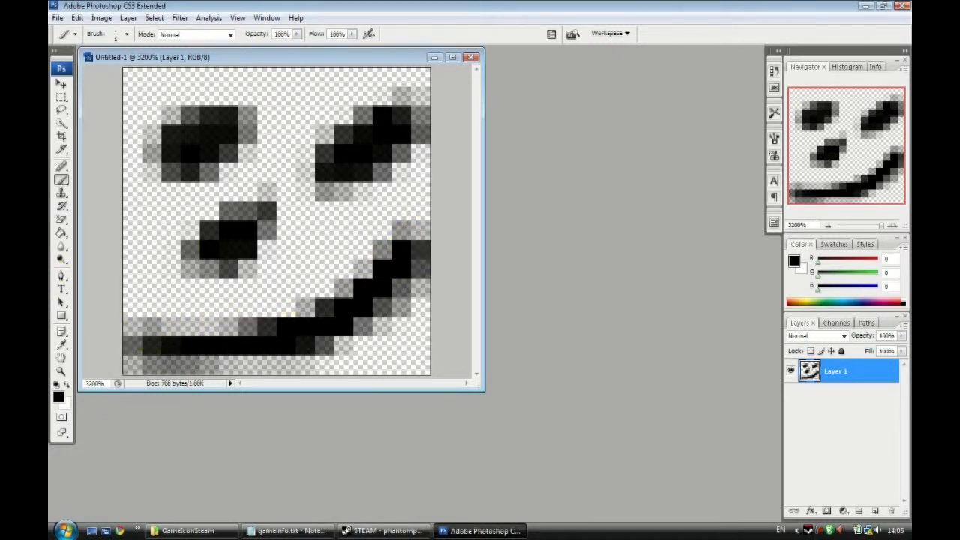
double_click(834, 370)
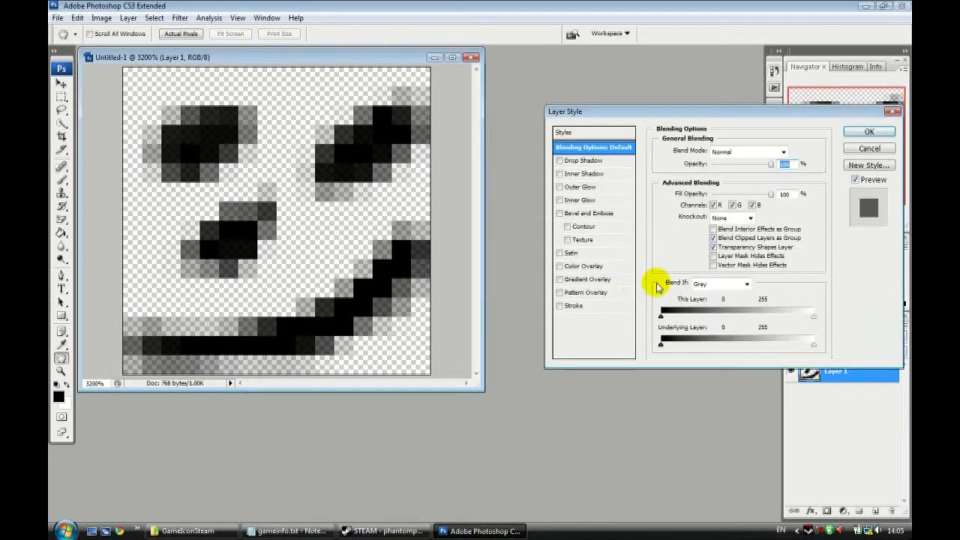
- Browse the overlay effects and apply a red Color Overlay to Layer 1
click(589, 279)
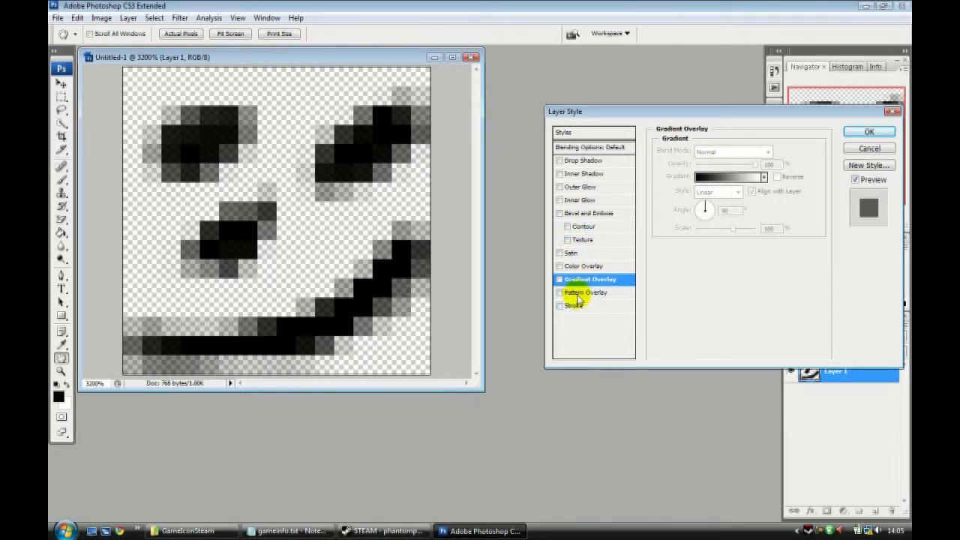
click(559, 292)
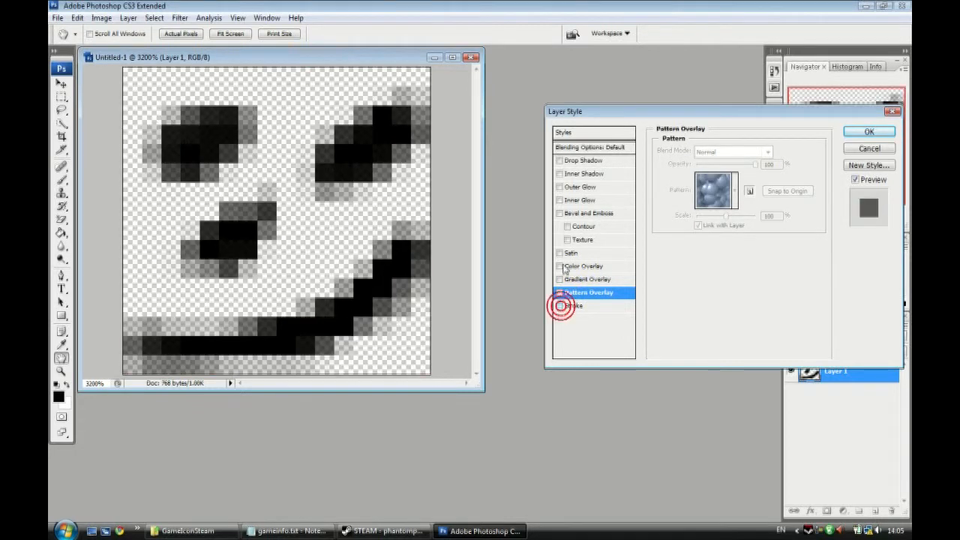
click(559, 266)
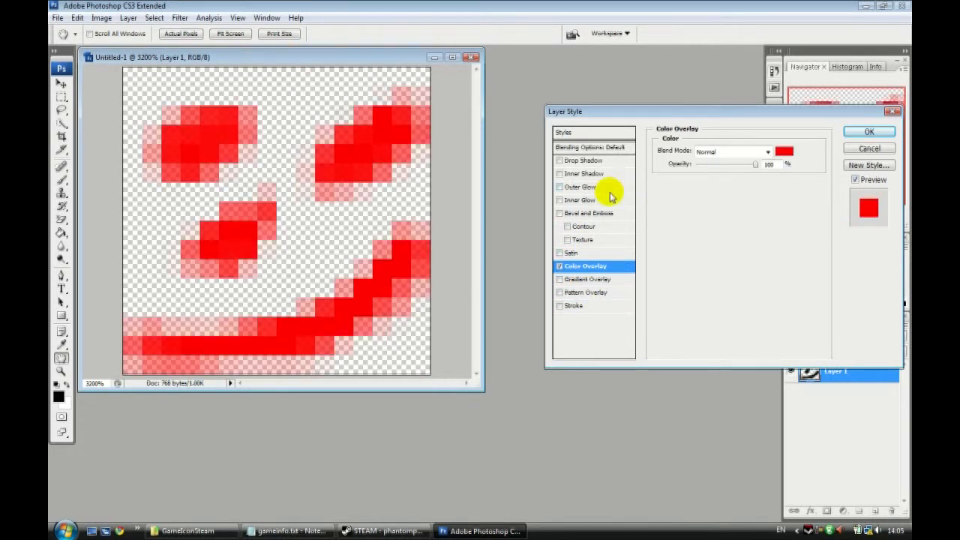
click(869, 132)
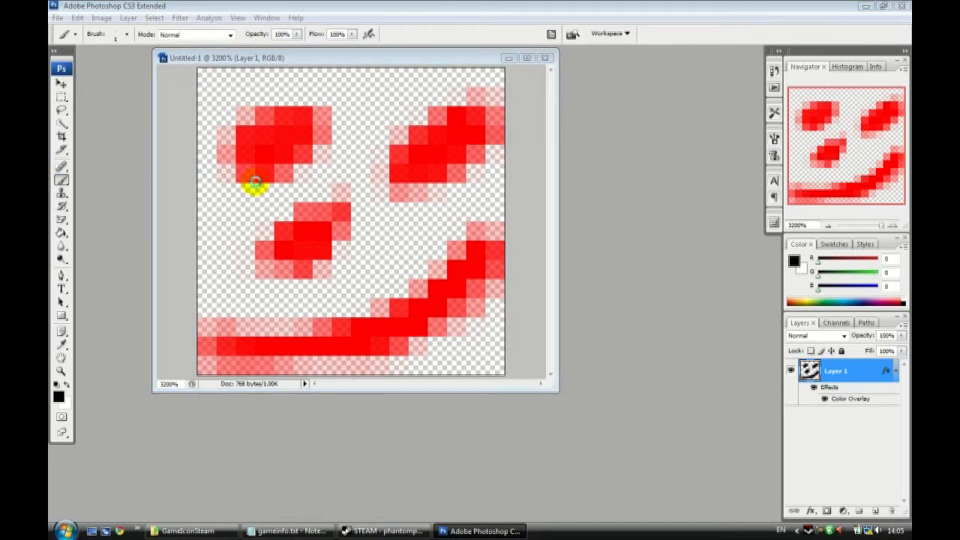
- Save the smiley as icon_mymod.png in mymod's resource/GameIconSteam folder, then minimise Photoshop
click(520, 315)
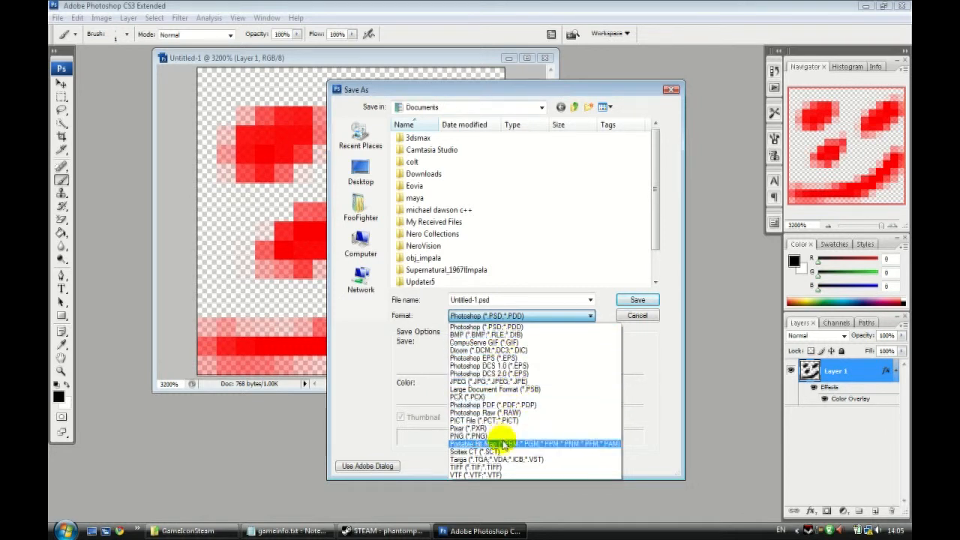
click(472, 435)
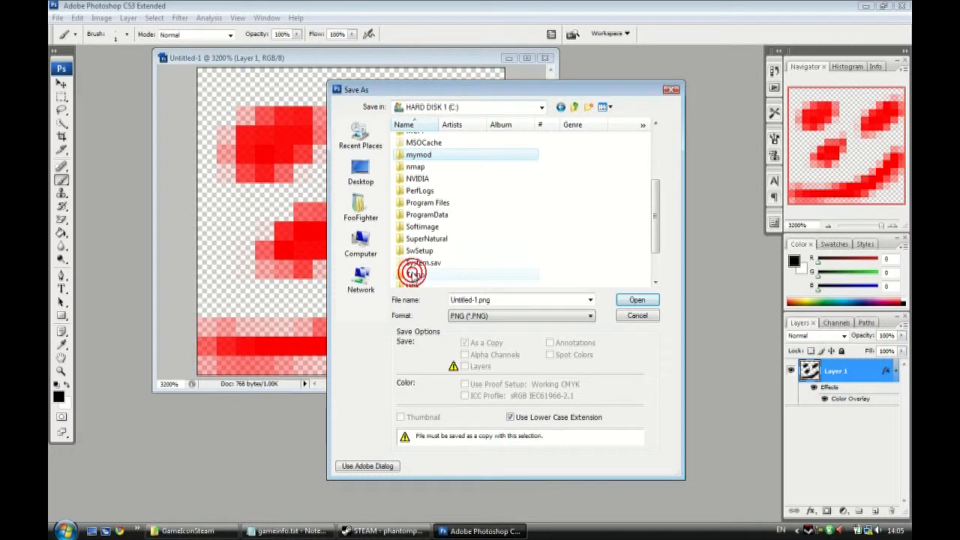
double_click(428, 203)
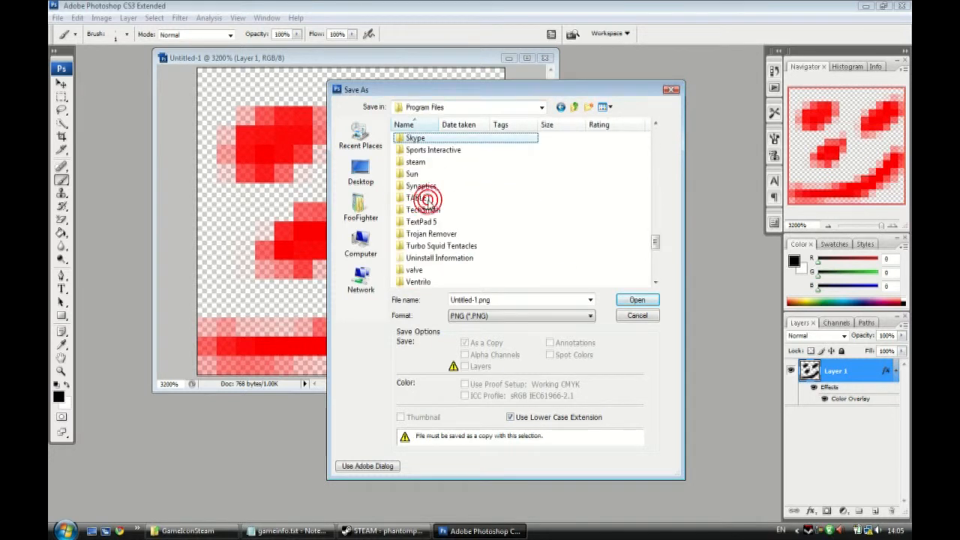
double_click(424, 197)
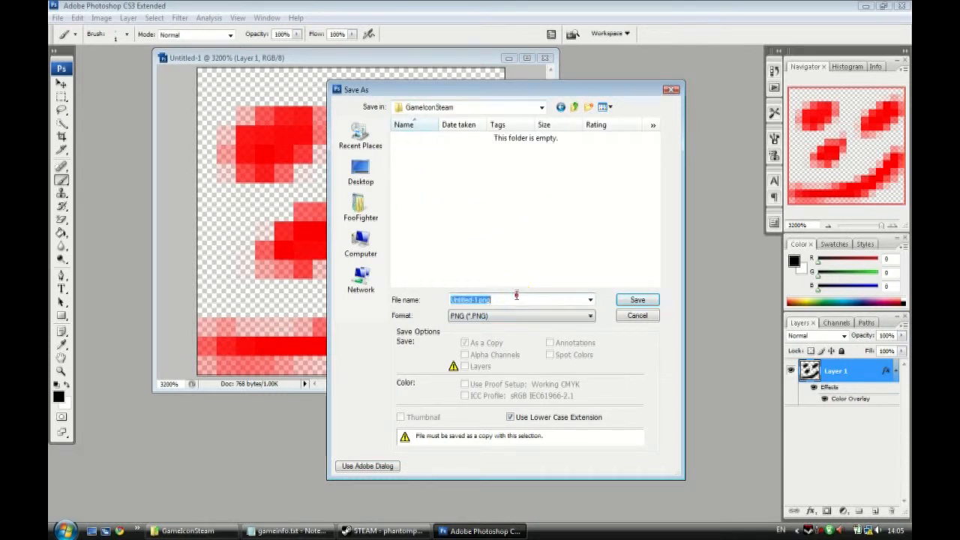
mouse_move(503, 350)
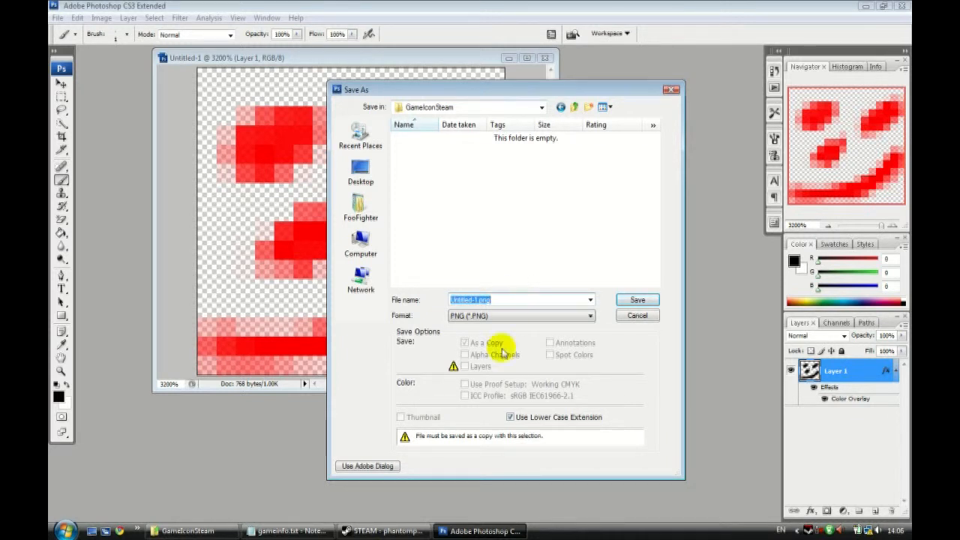
click(287, 531)
text(icon_mymod)
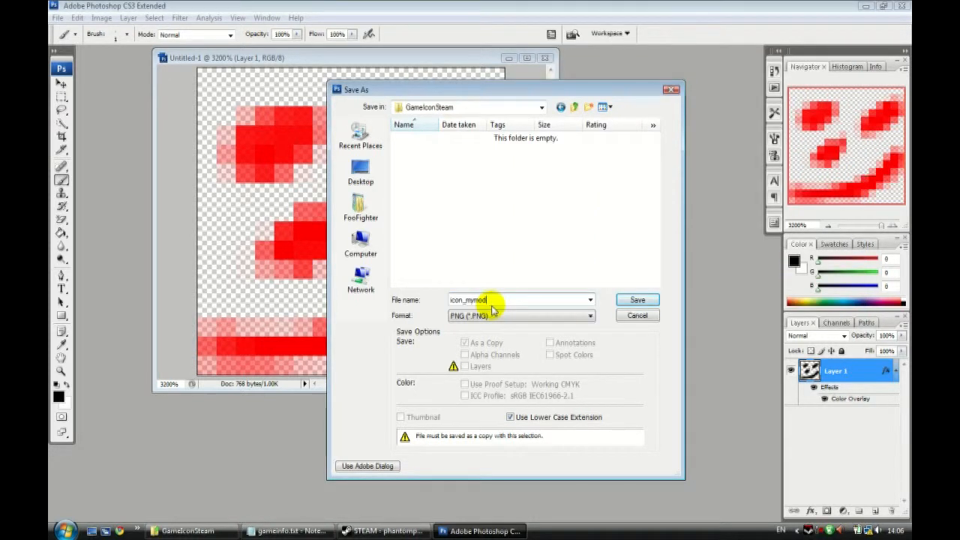
click(636, 299)
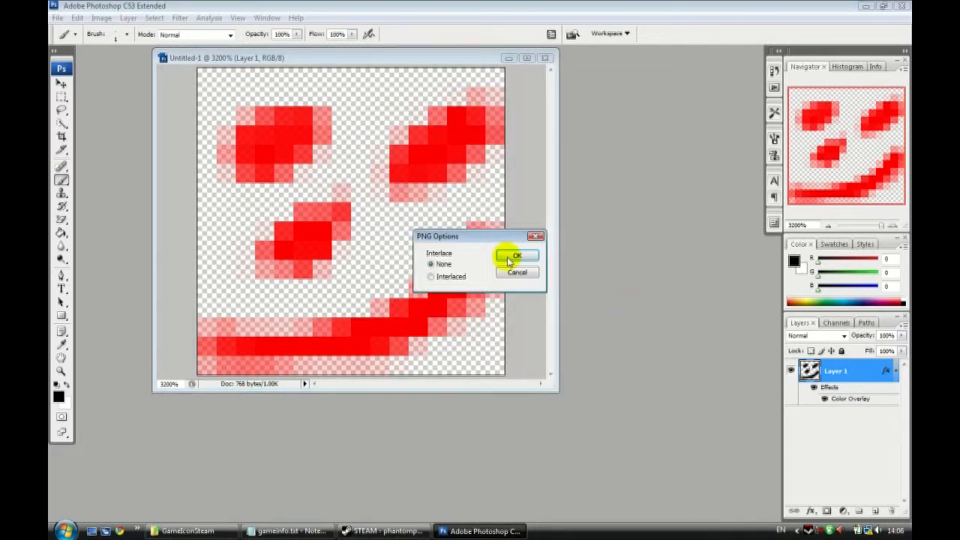
click(517, 255)
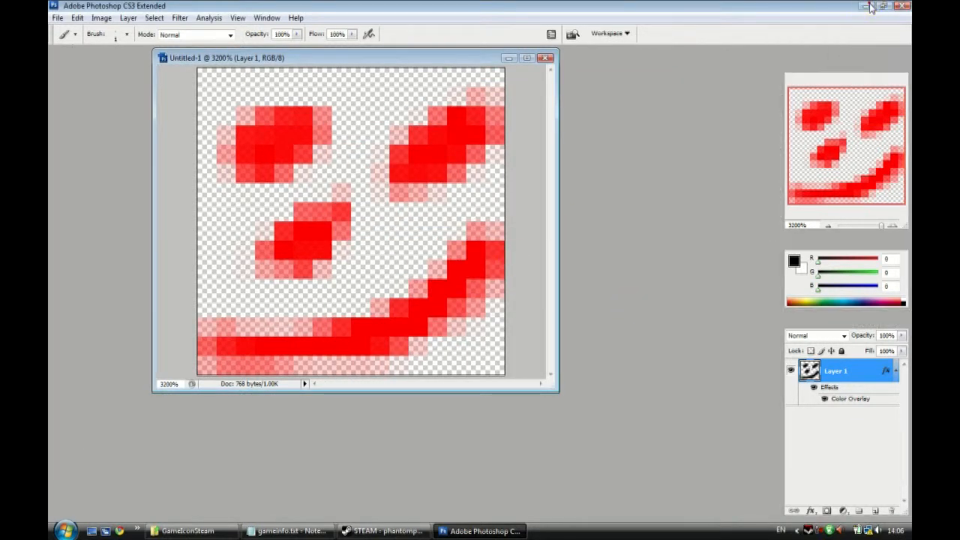
click(883, 6)
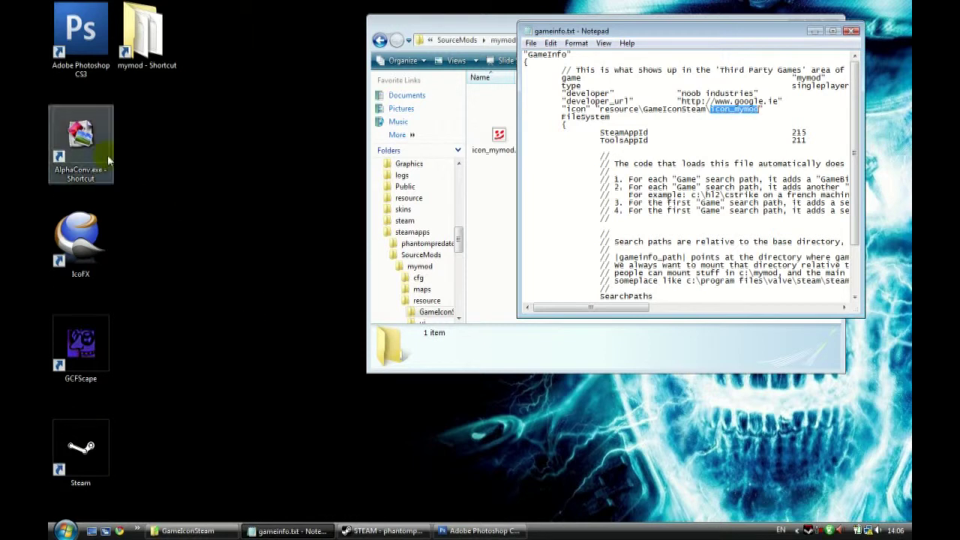
- Convert icon_mymod to TGA in AlphaConv with 'Convert only 32-bit images' unticked
double_click(81, 135)
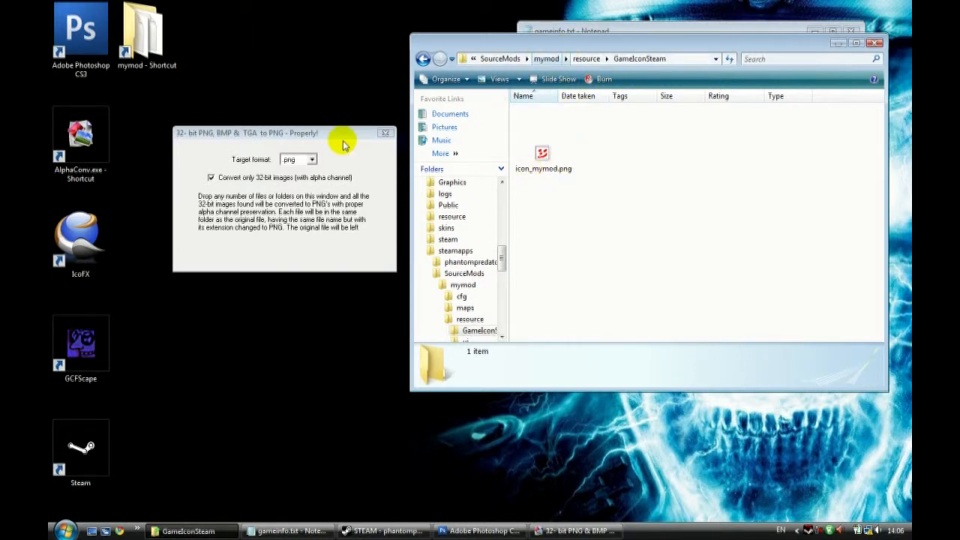
click(310, 159)
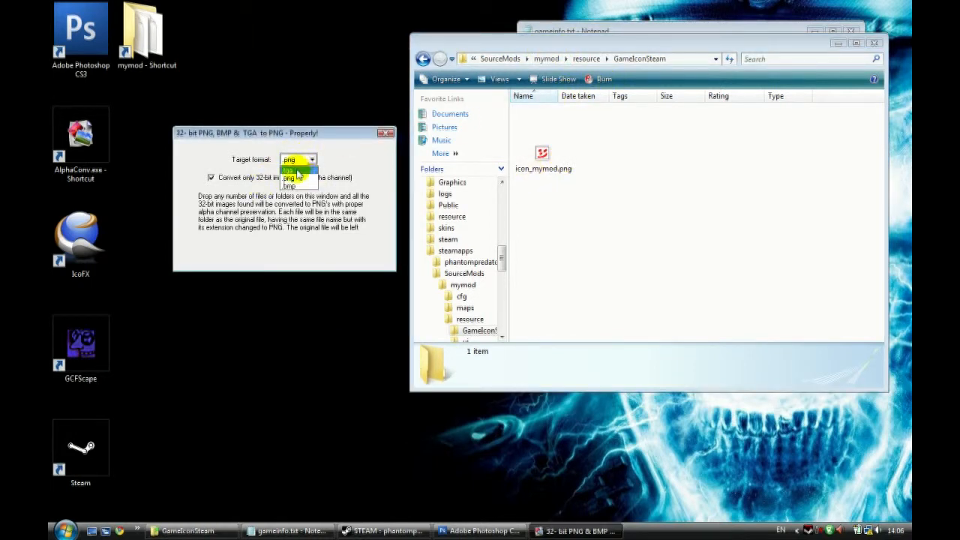
click(288, 170)
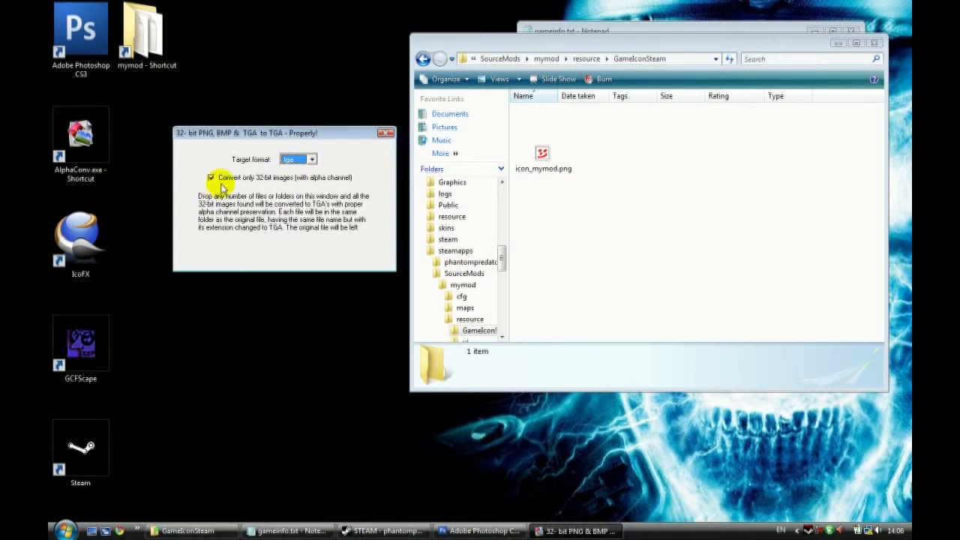
click(212, 178)
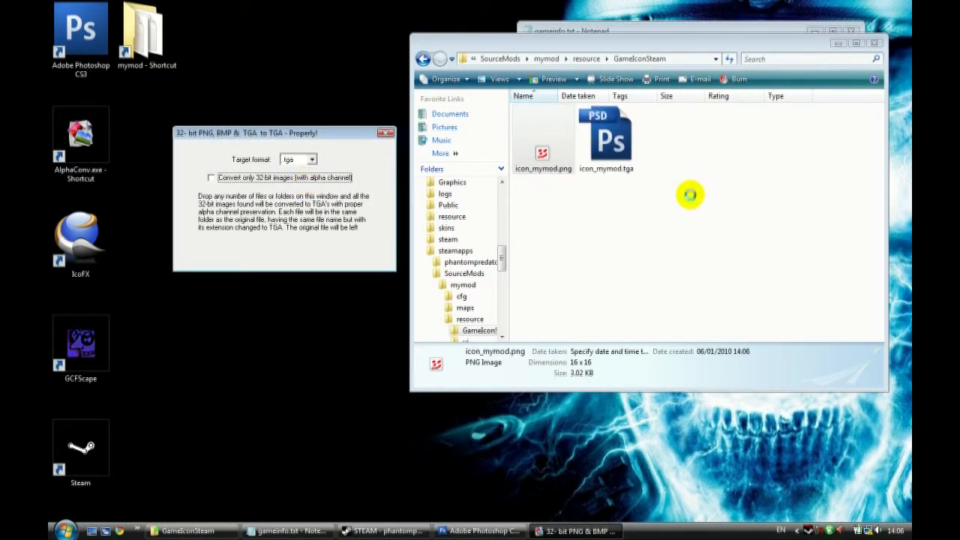
click(606, 135)
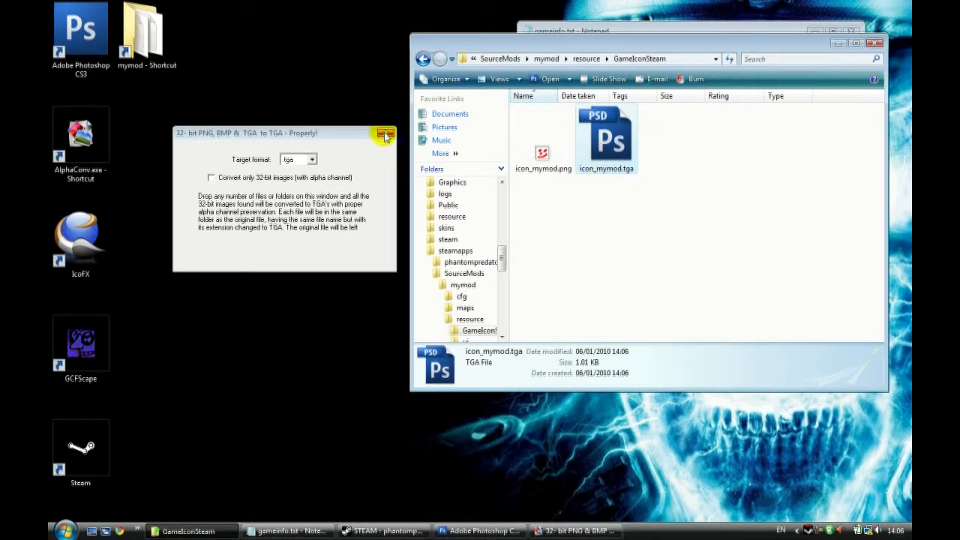
click(384, 133)
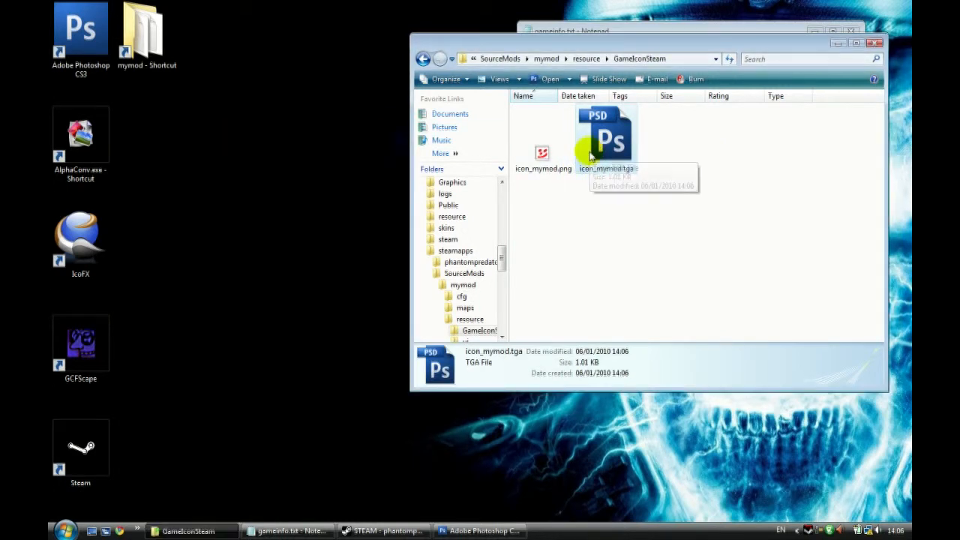
- Delete the leftover PNG, return to the resource folder, and exit Steam
click(543, 152)
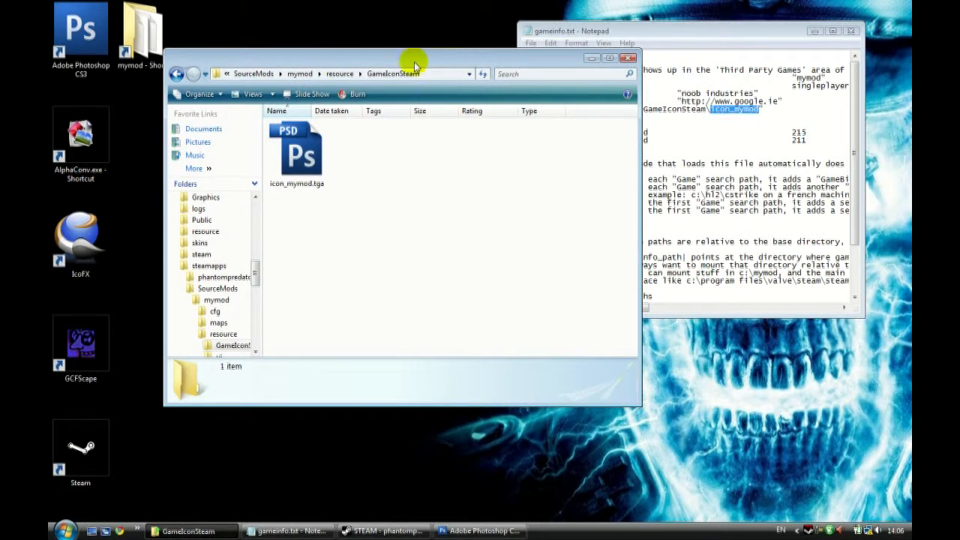
click(340, 74)
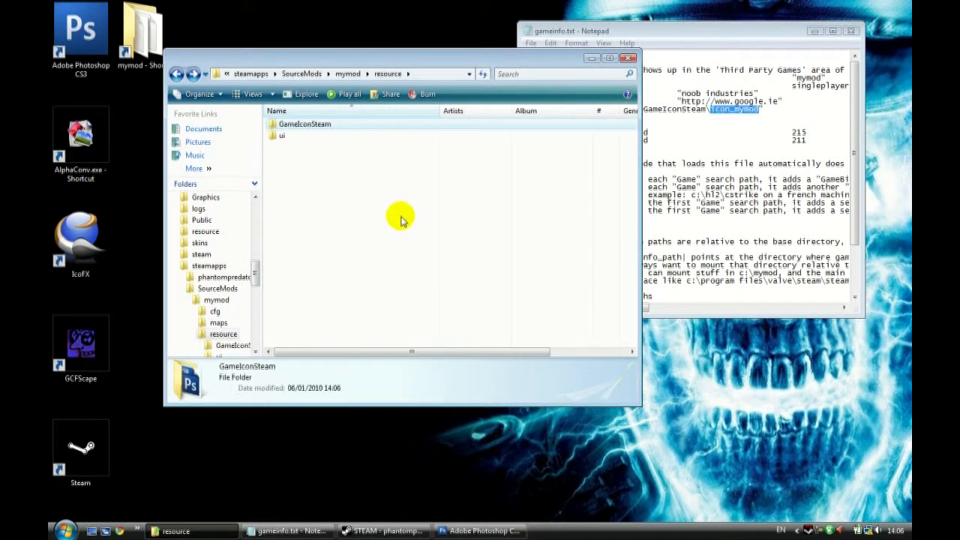
mouse_move(326, 268)
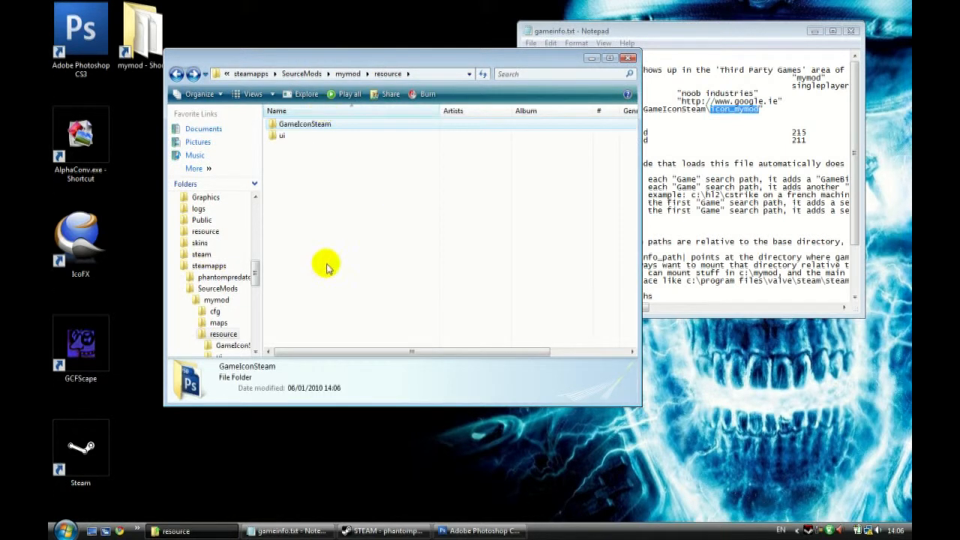
click(381, 531)
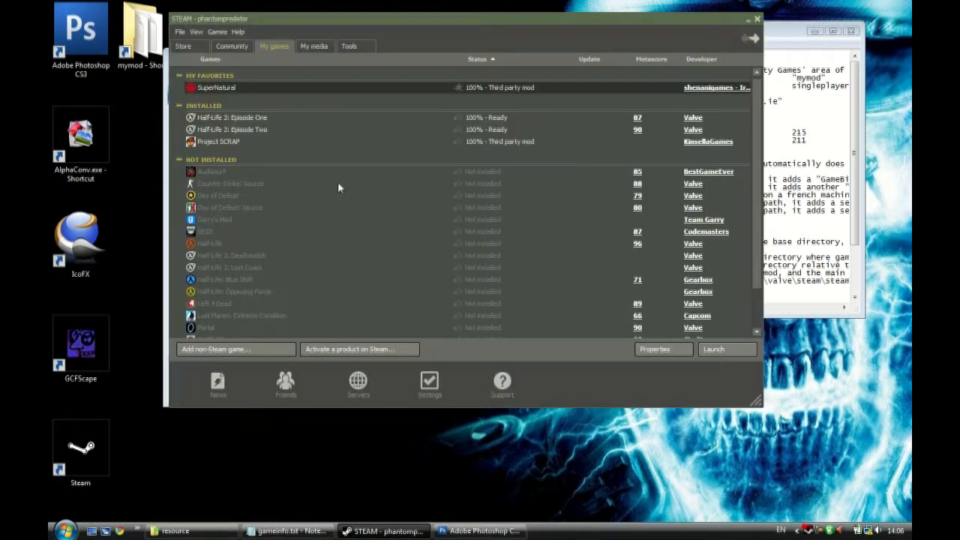
right_click(216, 87)
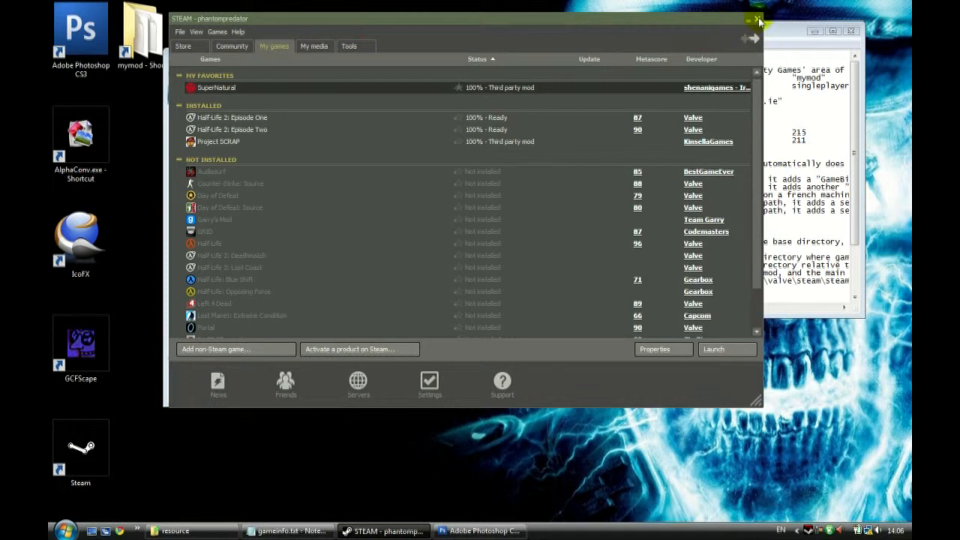
click(755, 18)
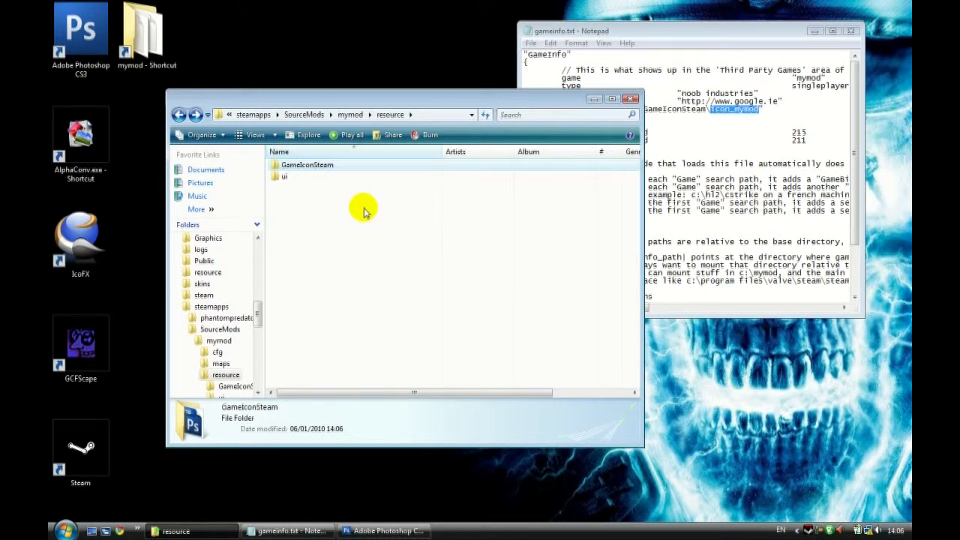
- Close Photoshop without saving Untitled-1 and bring up IcoFX's File menu
click(350, 114)
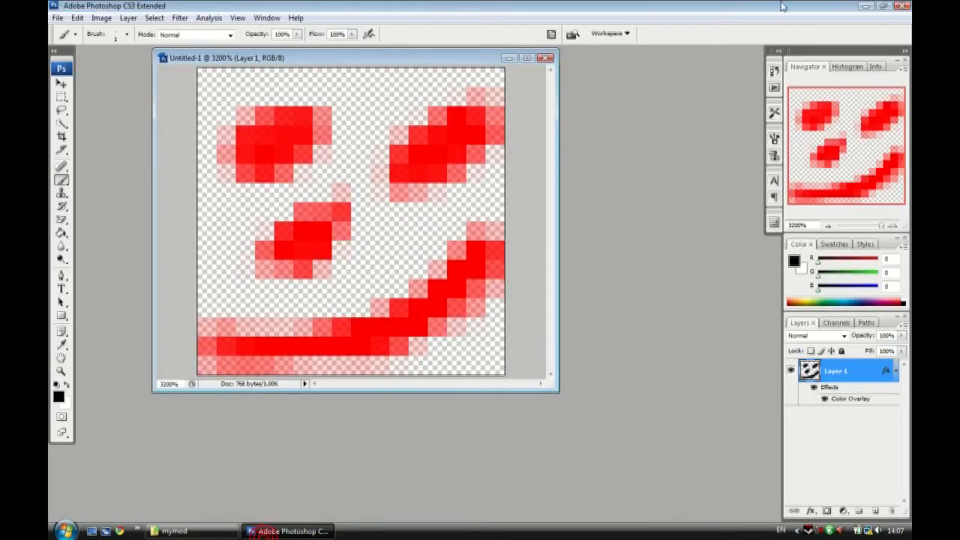
click(545, 58)
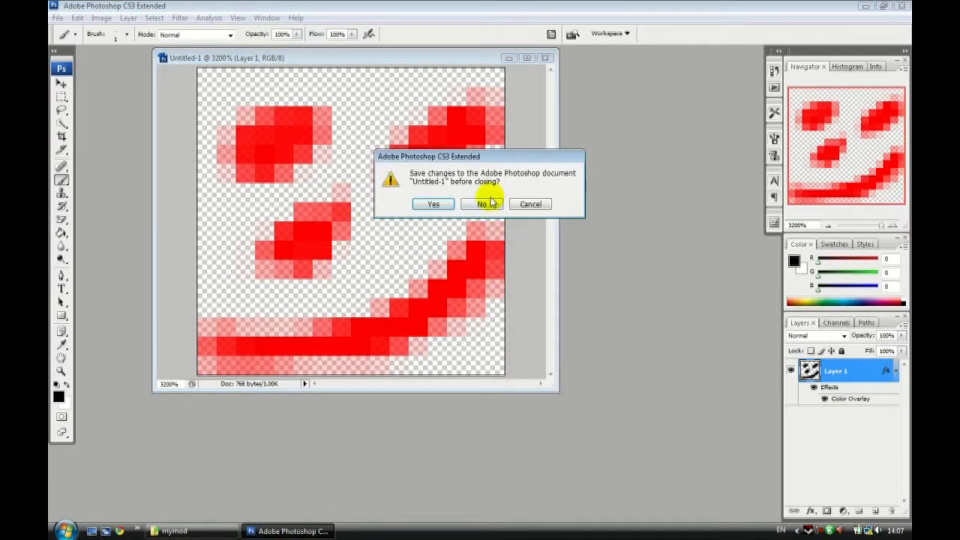
click(481, 204)
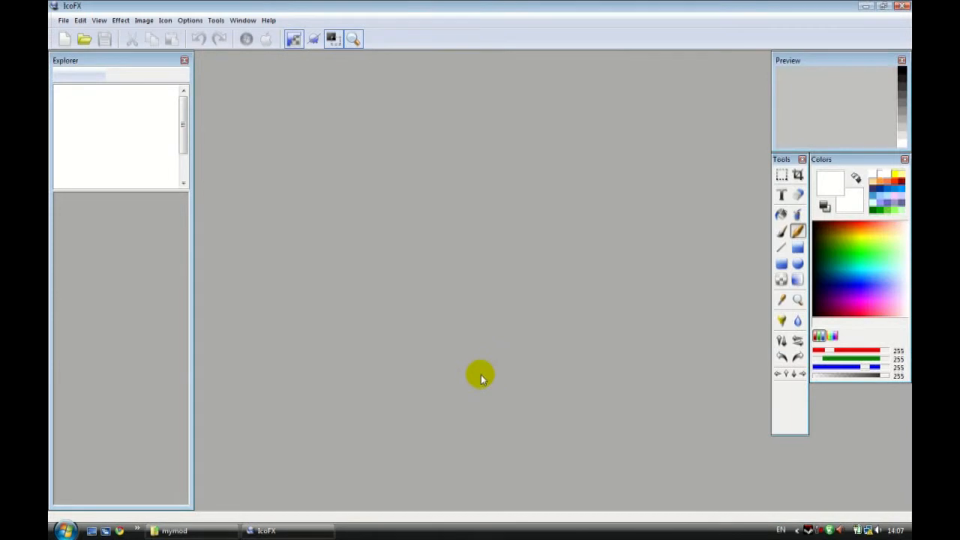
click(63, 21)
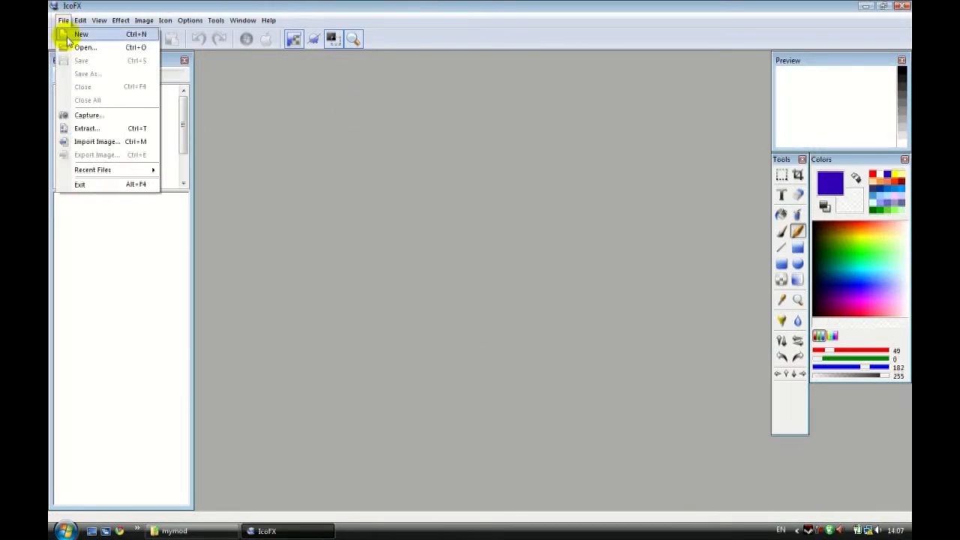
- Create a new 48x48 icon and draw a face with red eyes, yellow nose, green mouth
click(81, 33)
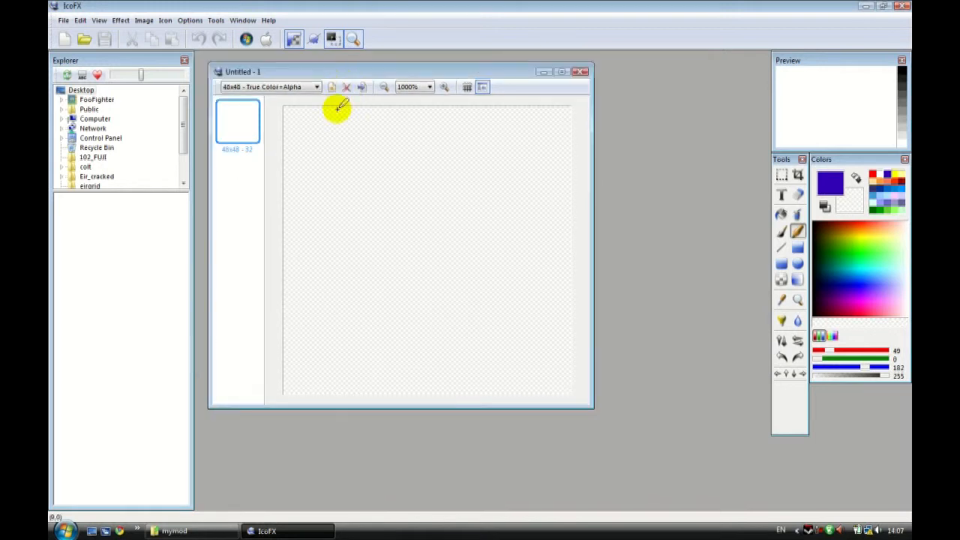
mouse_move(276, 146)
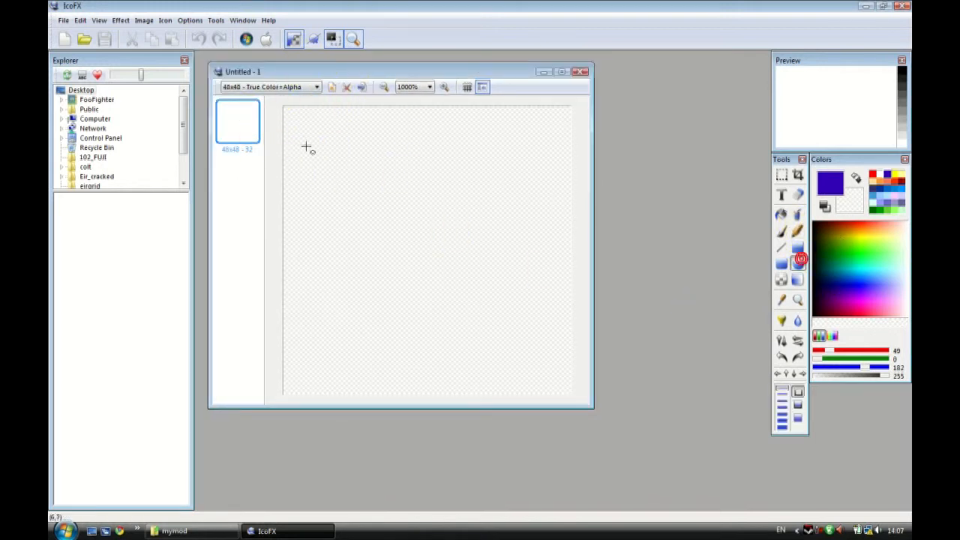
drag(462, 136, 520, 225)
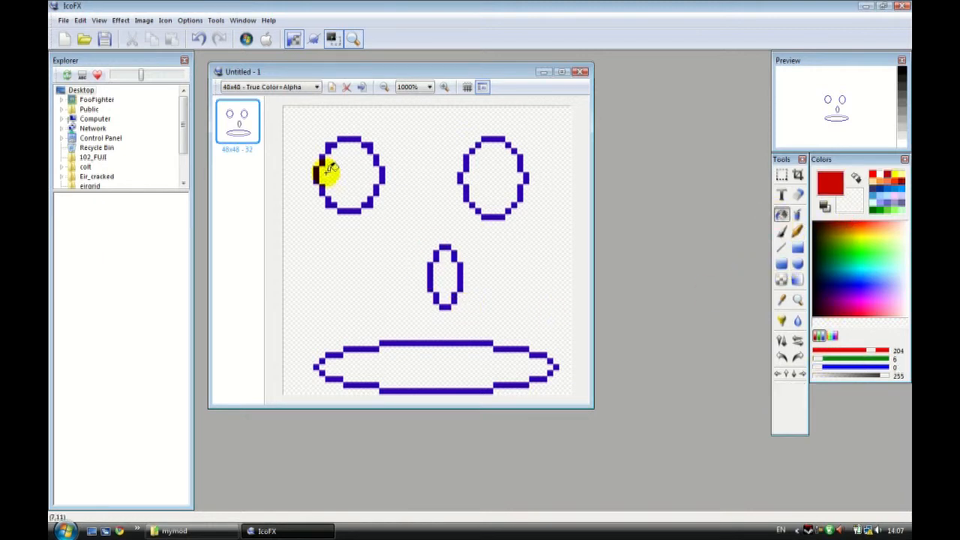
click(349, 176)
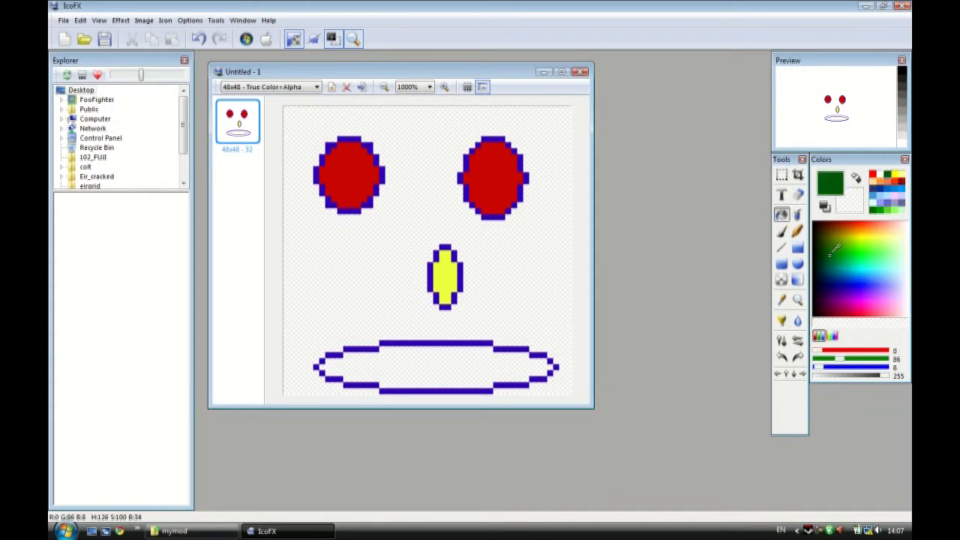
click(464, 368)
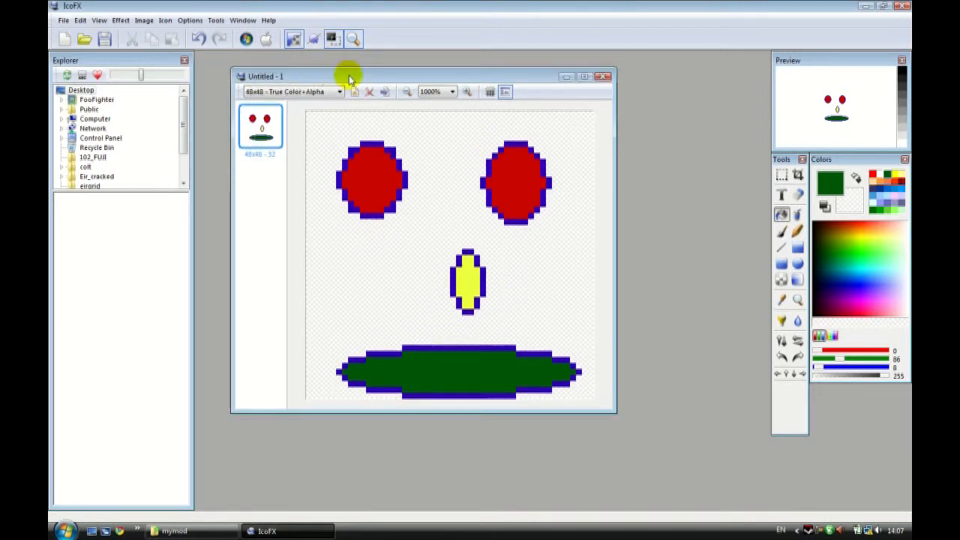
- Generate a Windows icon from the image with 16, 32, 48 and 256 px sizes
click(247, 39)
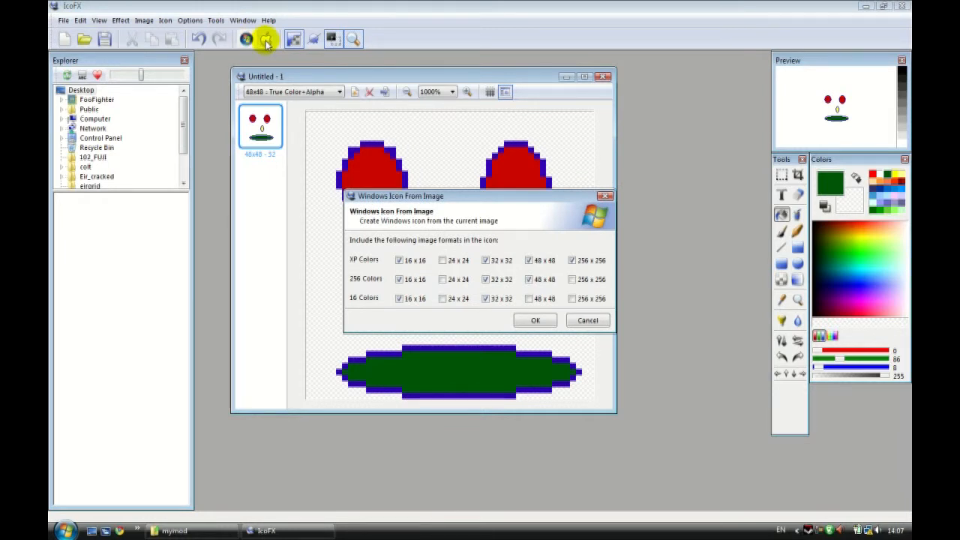
mouse_move(514, 206)
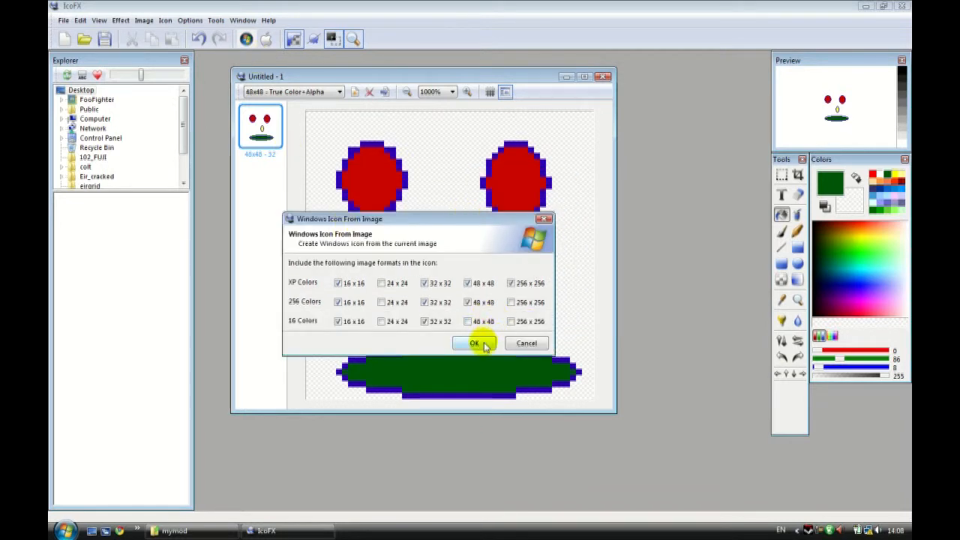
click(473, 343)
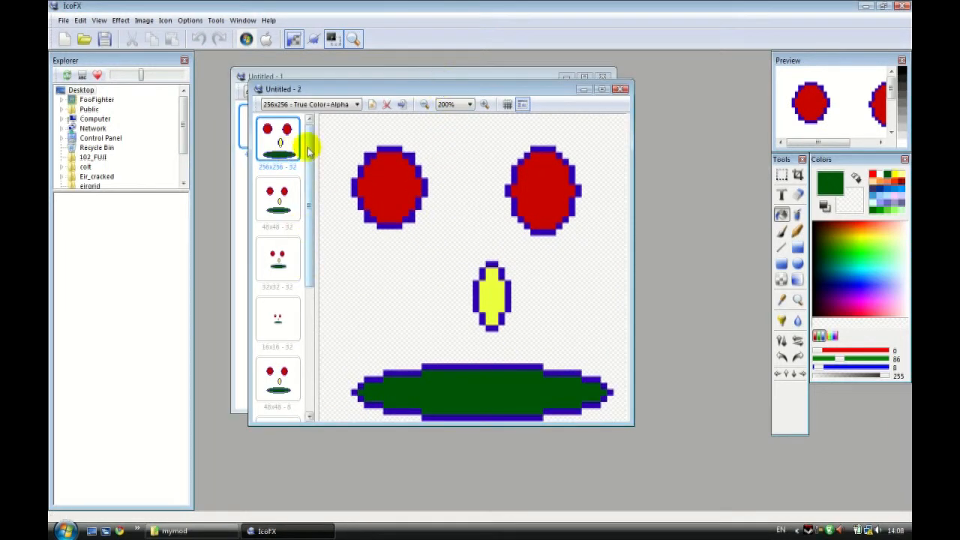
scroll(down, 3)
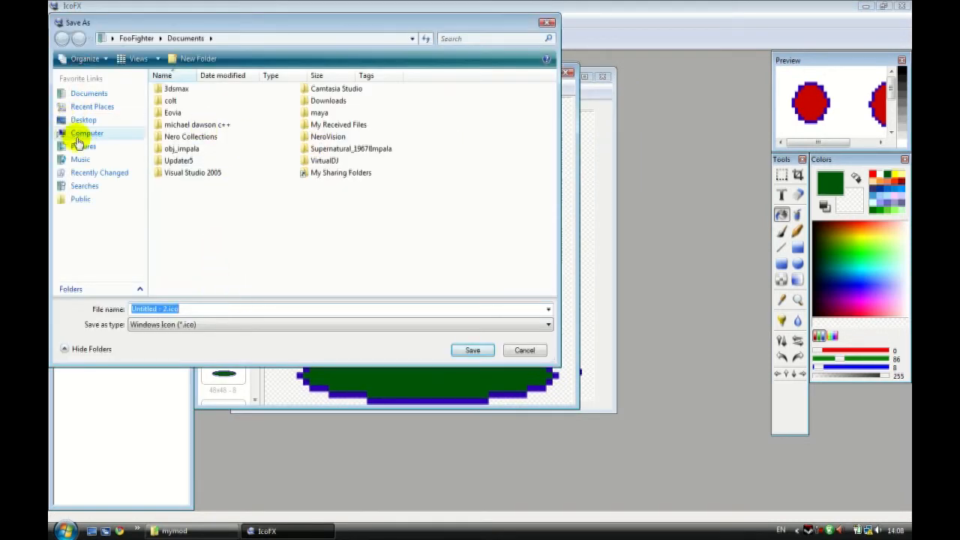
- Save the icon as 'game' in steam\steamapps\SourceMods\mymod\resource
click(83, 120)
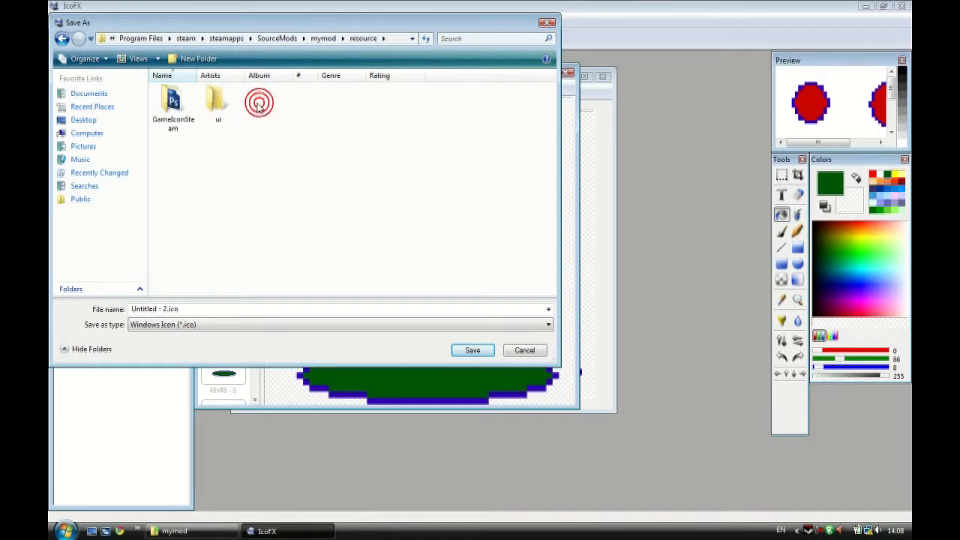
triple_click(153, 309)
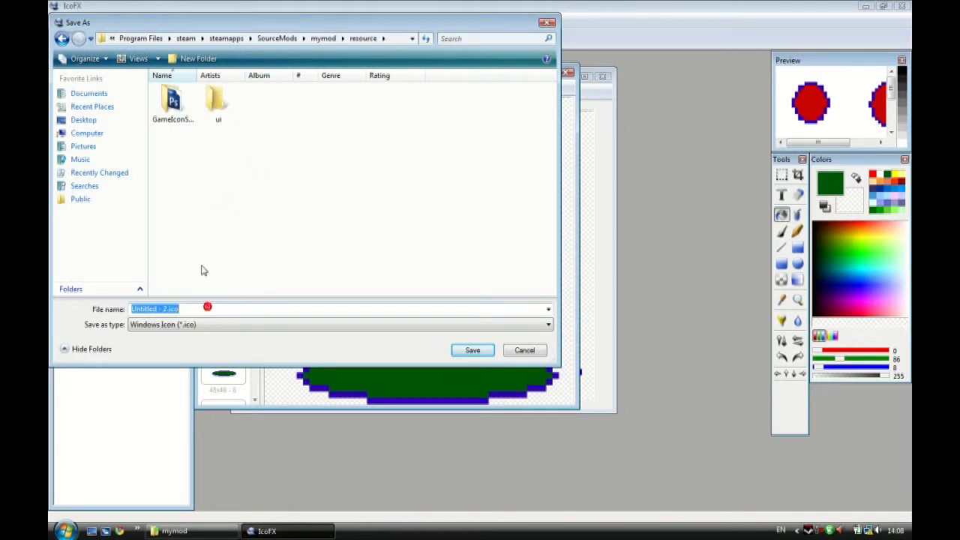
text(game.ico)
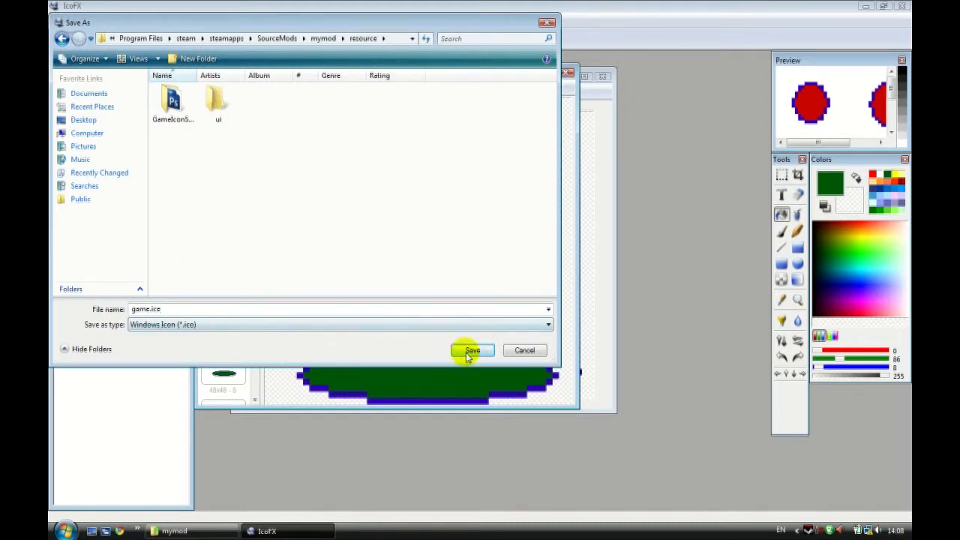
click(472, 350)
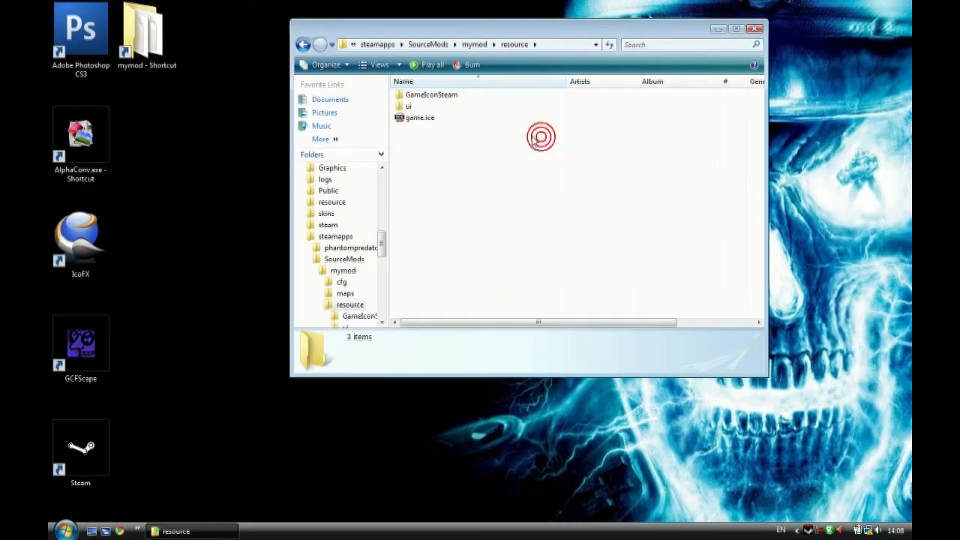
- Rename the saved icon file in the resource folder to game.ico
click(420, 118)
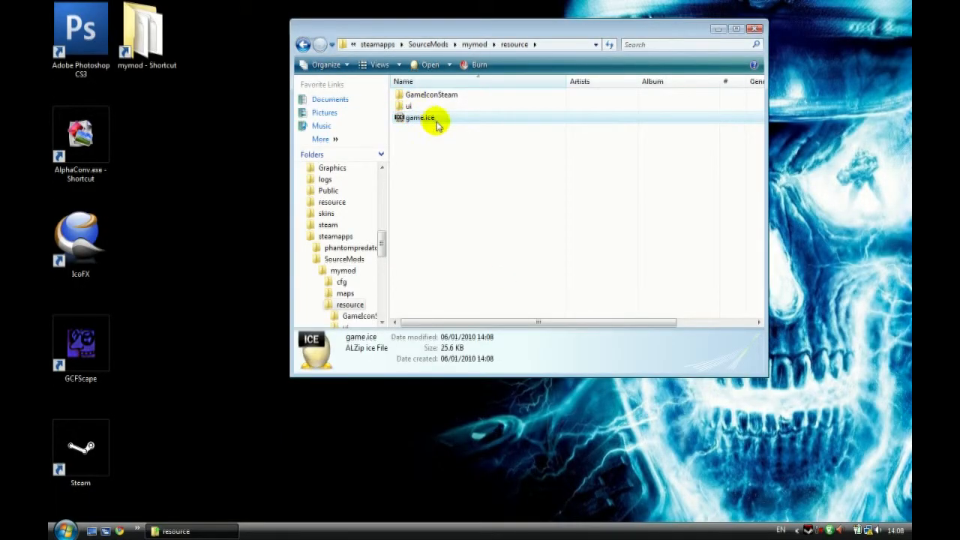
click(420, 118)
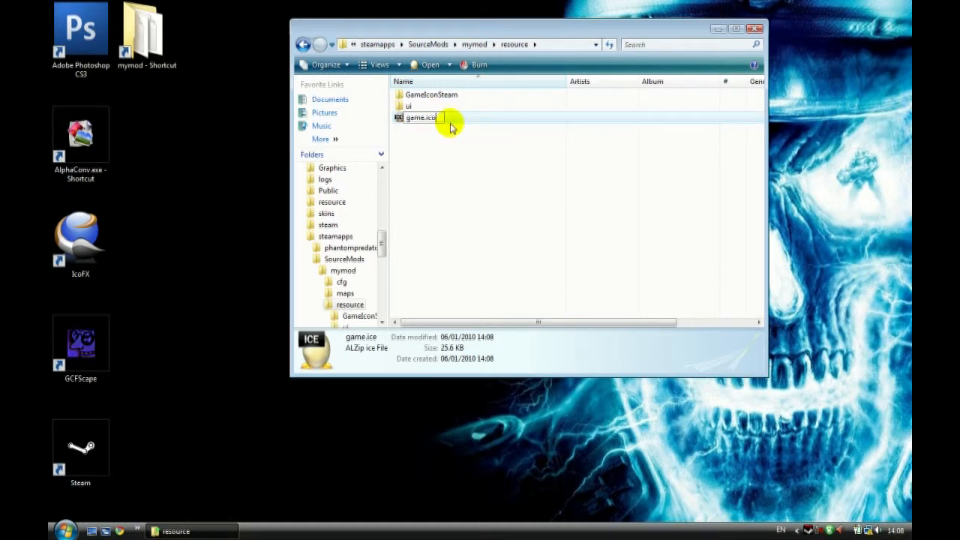
click(439, 159)
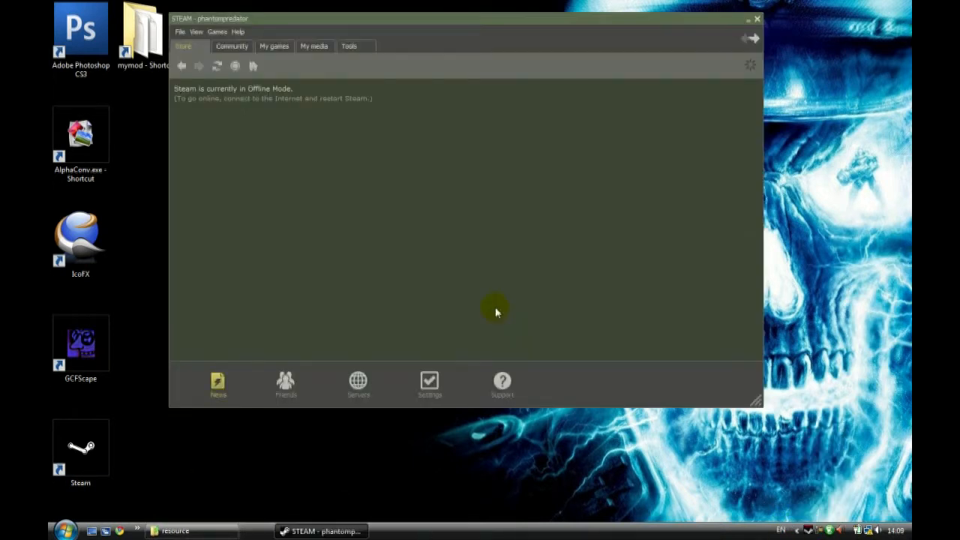
mouse_move(321, 116)
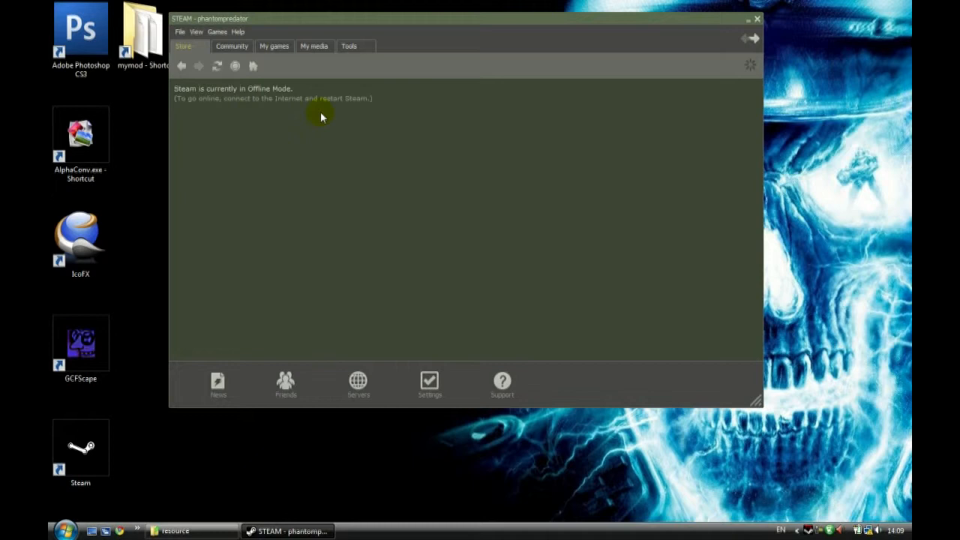
- Open the My games library, select mymod, and close the popped-up browser window
click(274, 45)
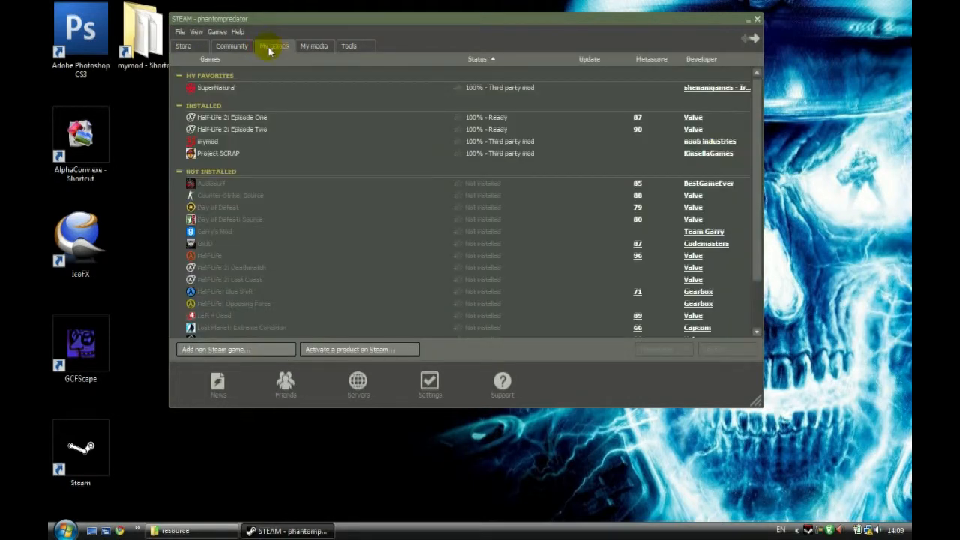
click(207, 141)
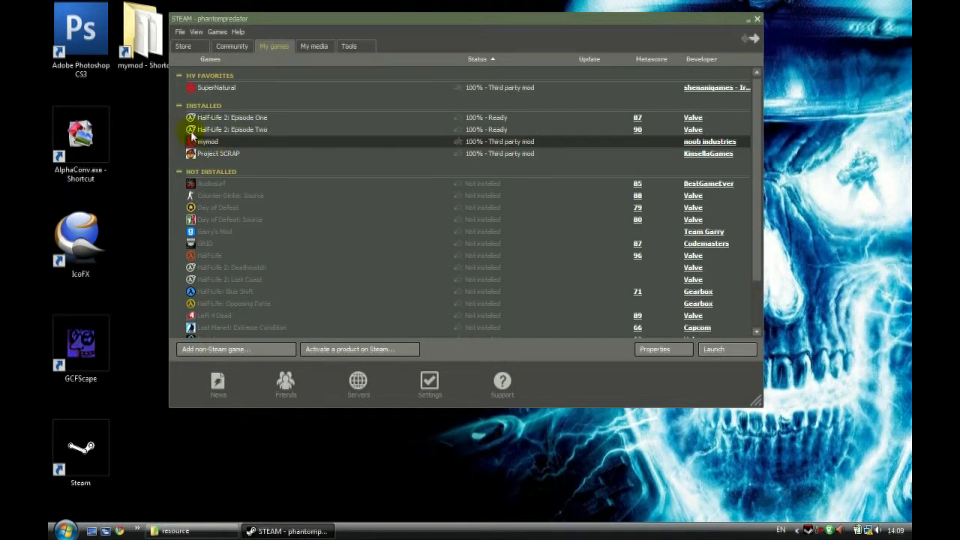
mouse_move(709, 141)
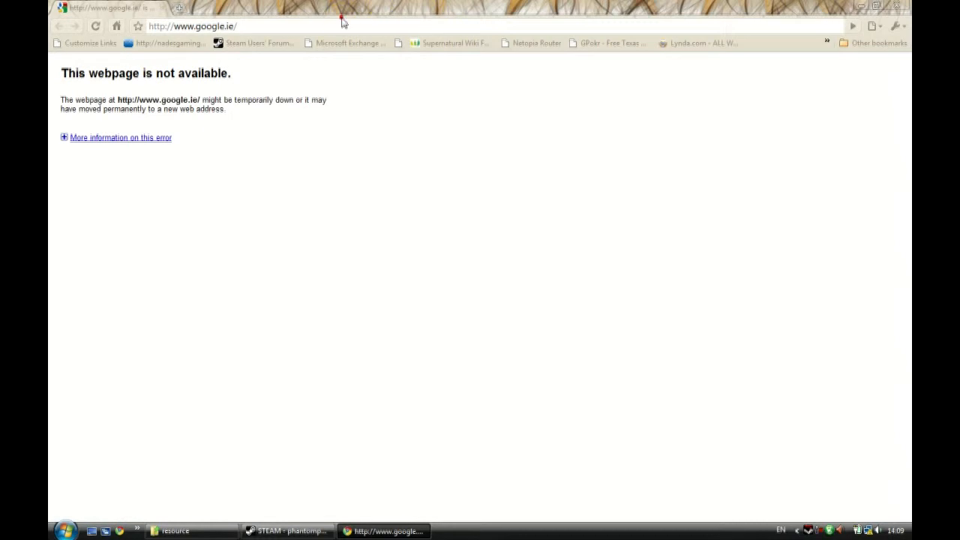
click(287, 531)
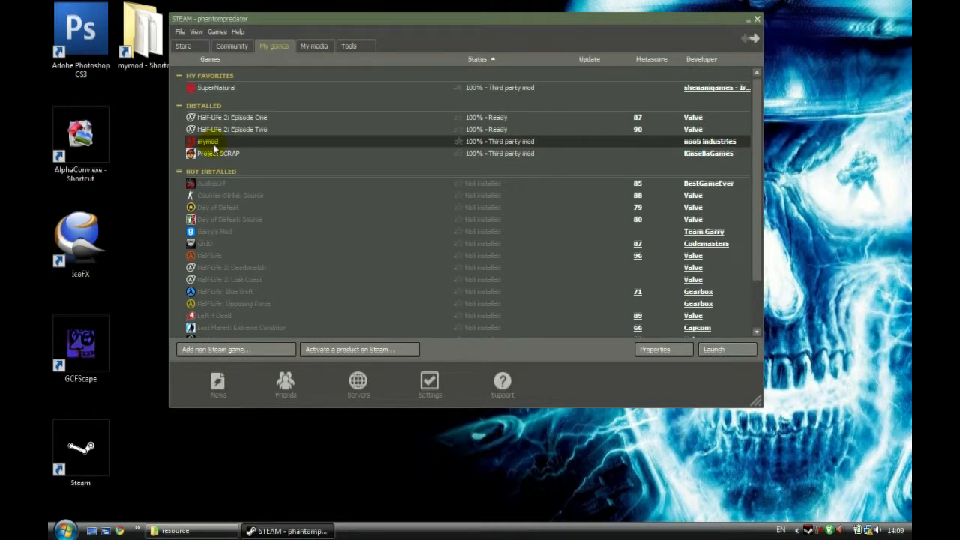
right_click(208, 141)
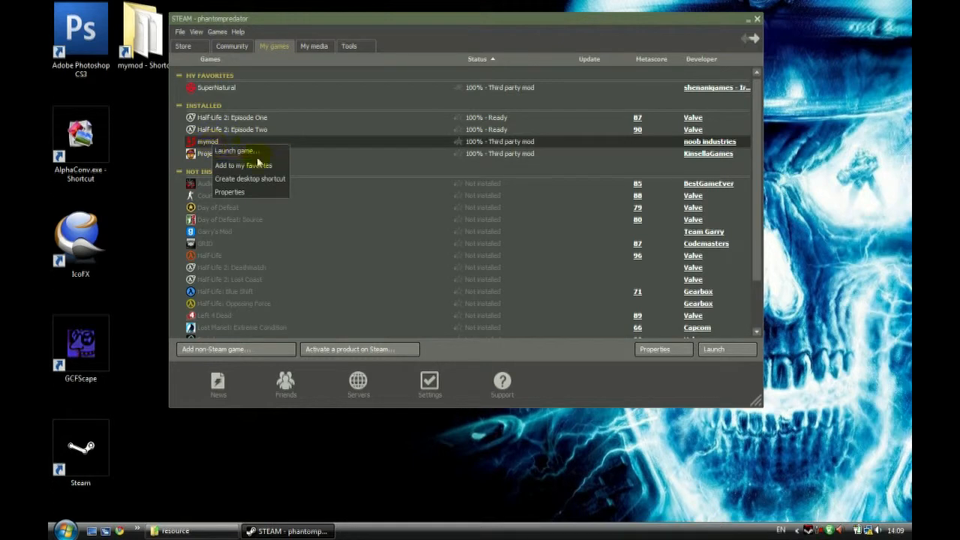
click(249, 179)
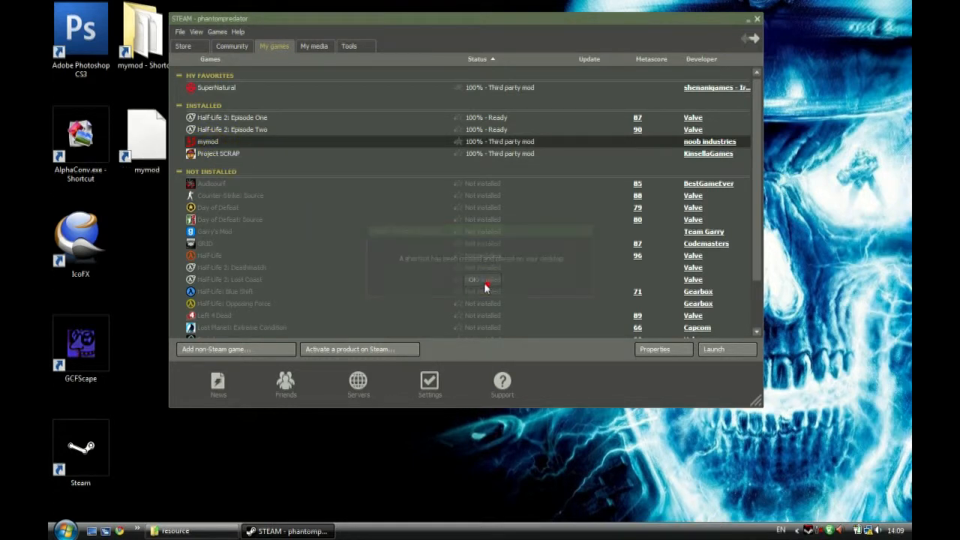
click(483, 279)
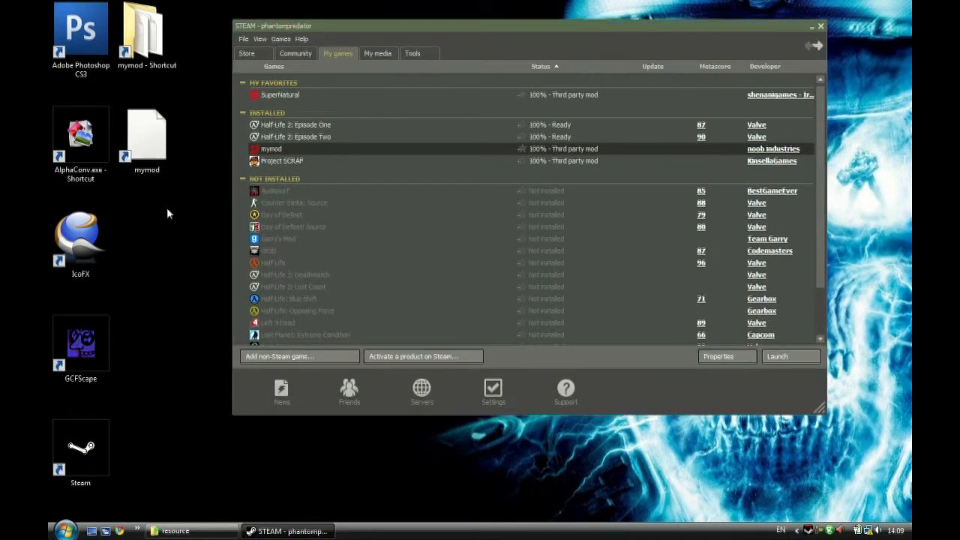
mouse_move(187, 274)
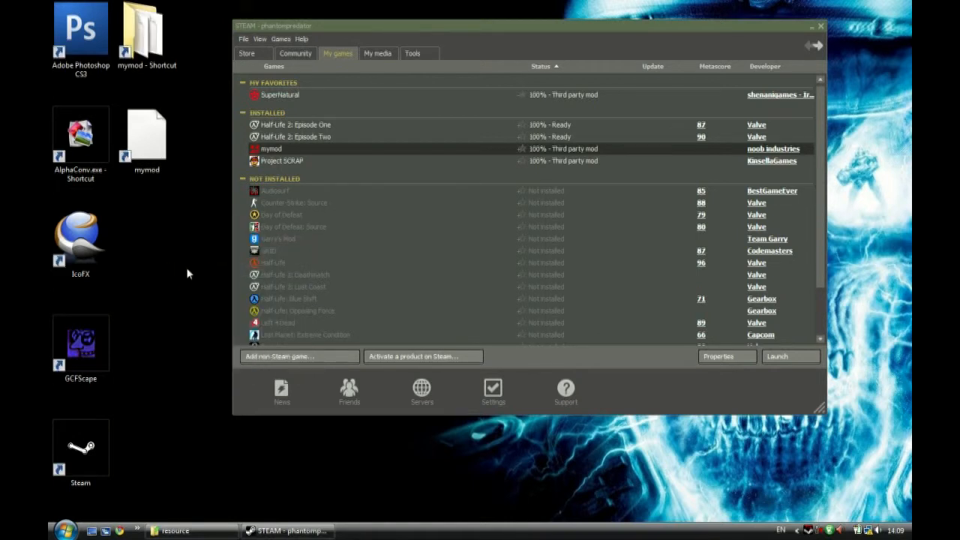
mouse_move(147, 135)
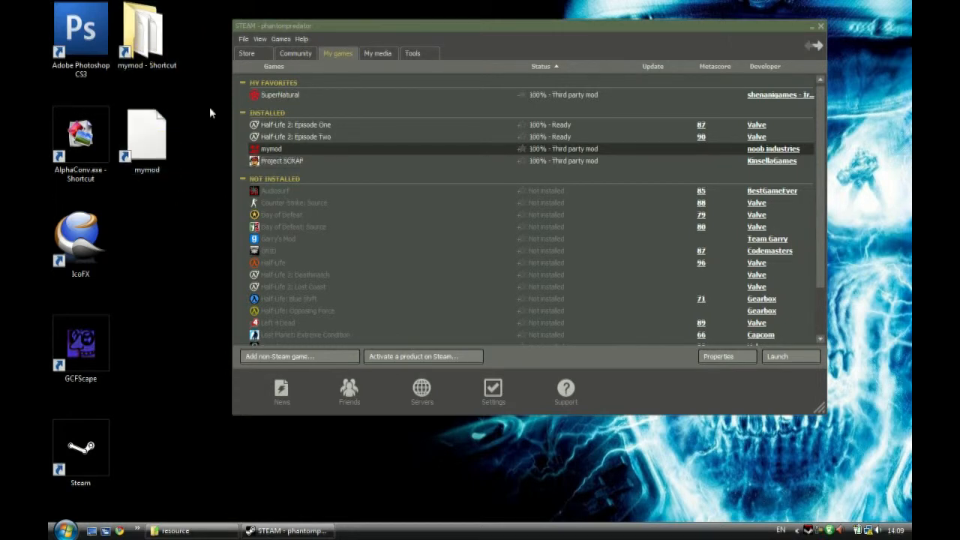
click(147, 135)
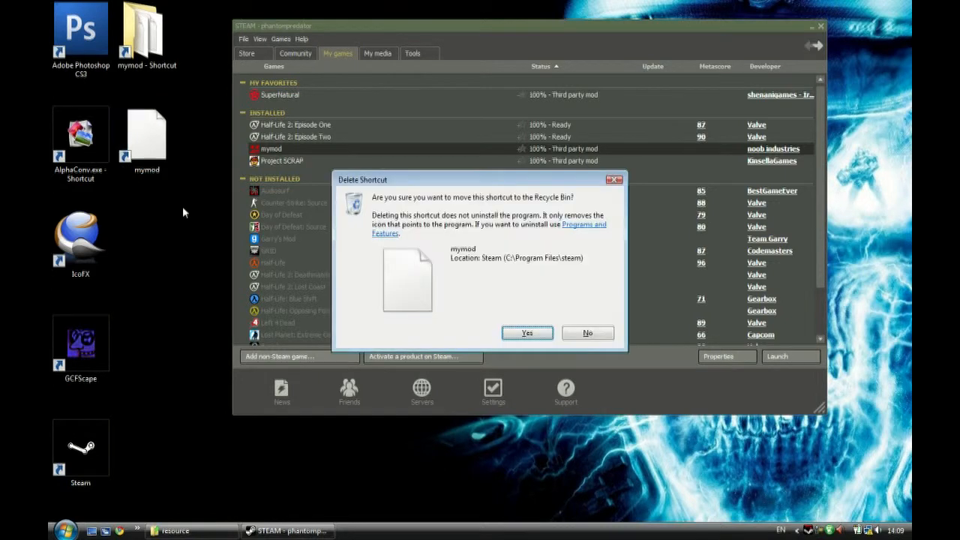
click(527, 332)
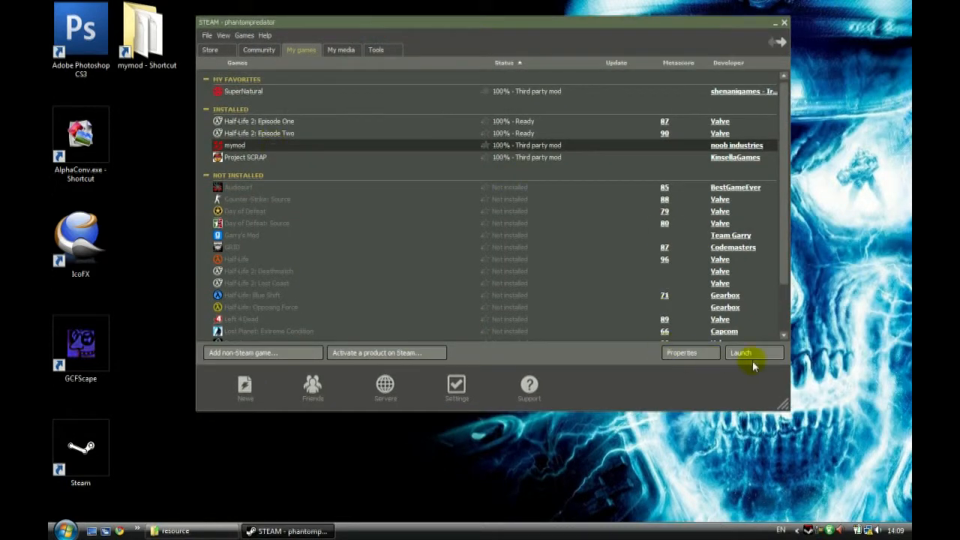
- Launch mymod from Steam's My games list
click(740, 353)
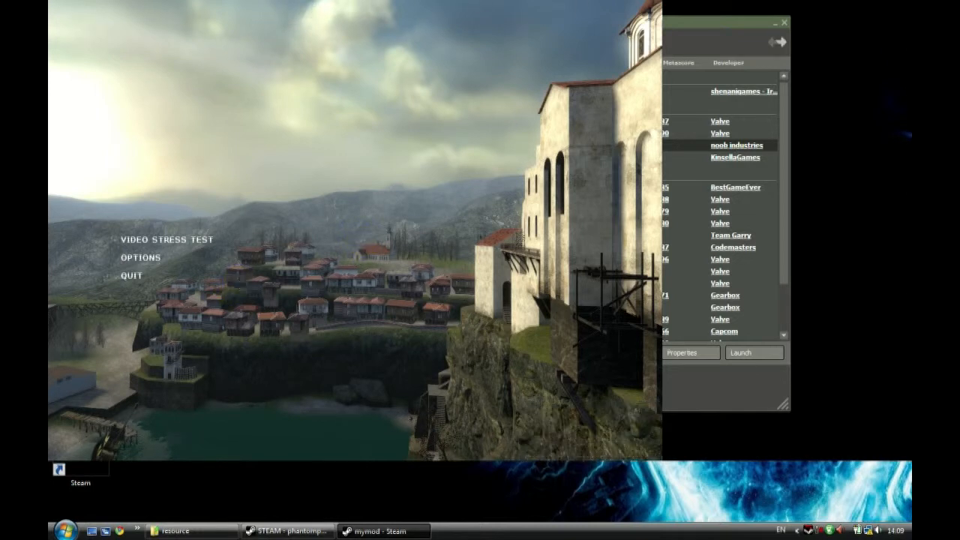
mouse_move(335, 248)
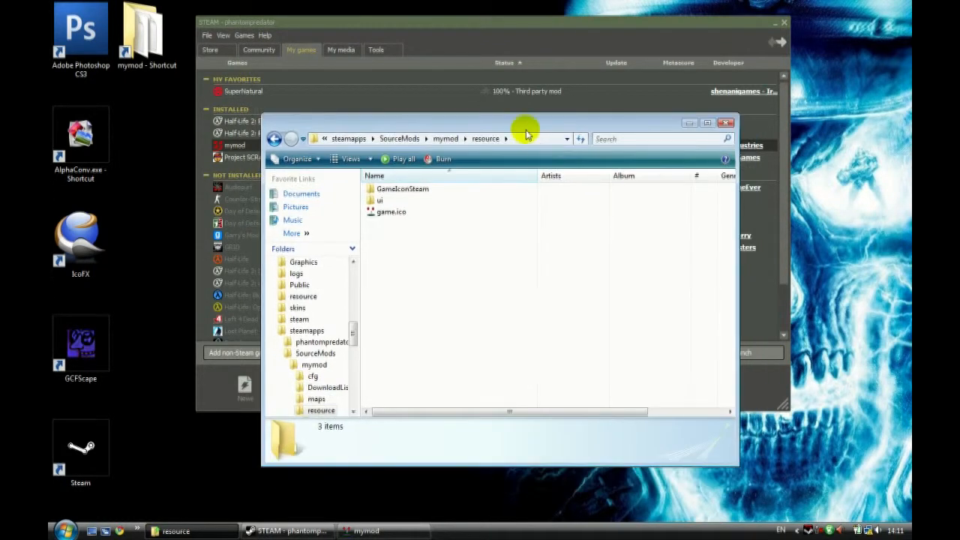
mouse_move(574, 225)
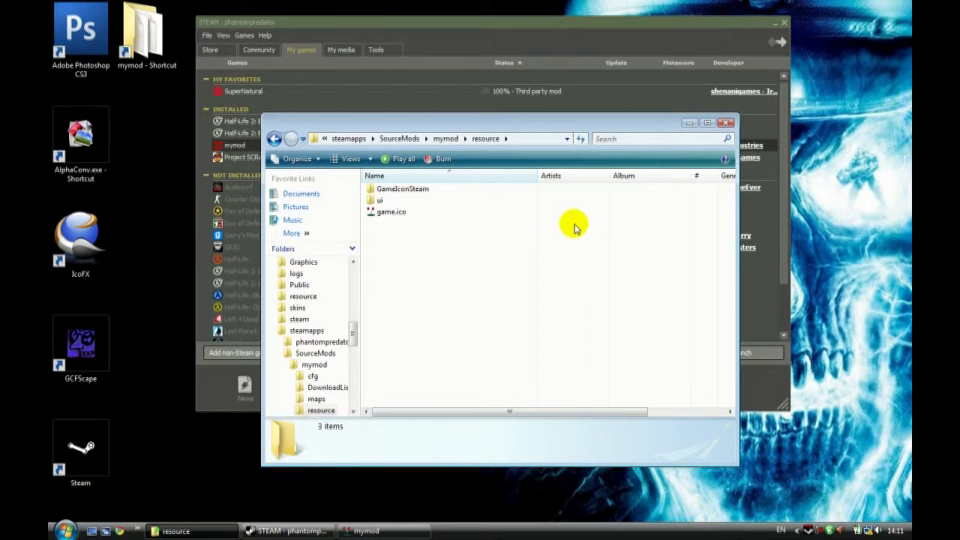